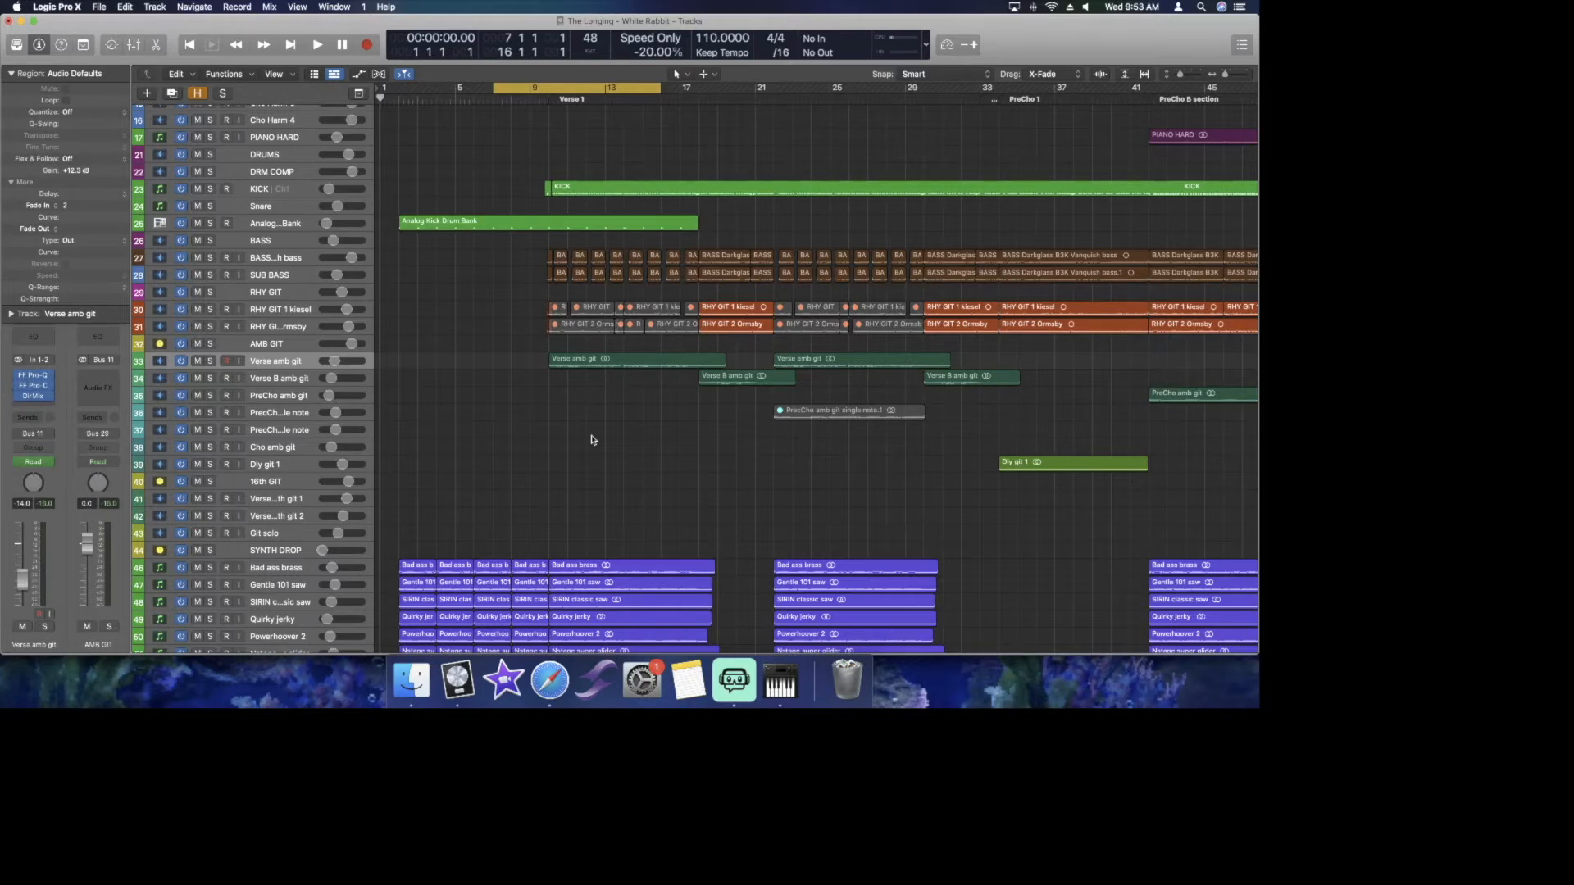
mouse_move(587, 439)
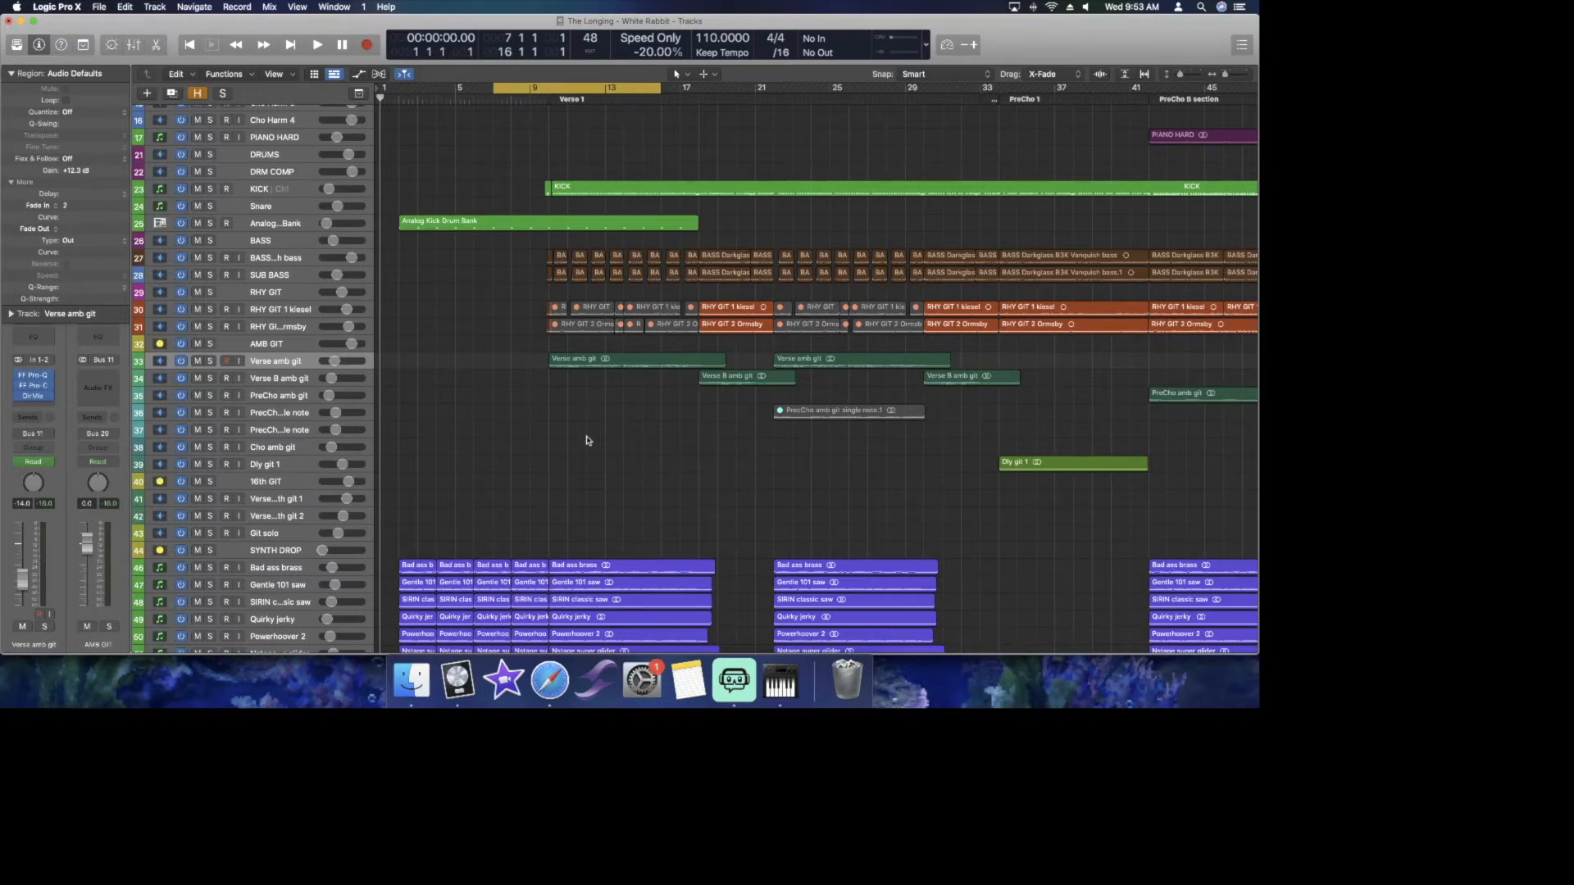
Select the first Verse amb git region on track 33 in the verse section.
scroll("down", 3)
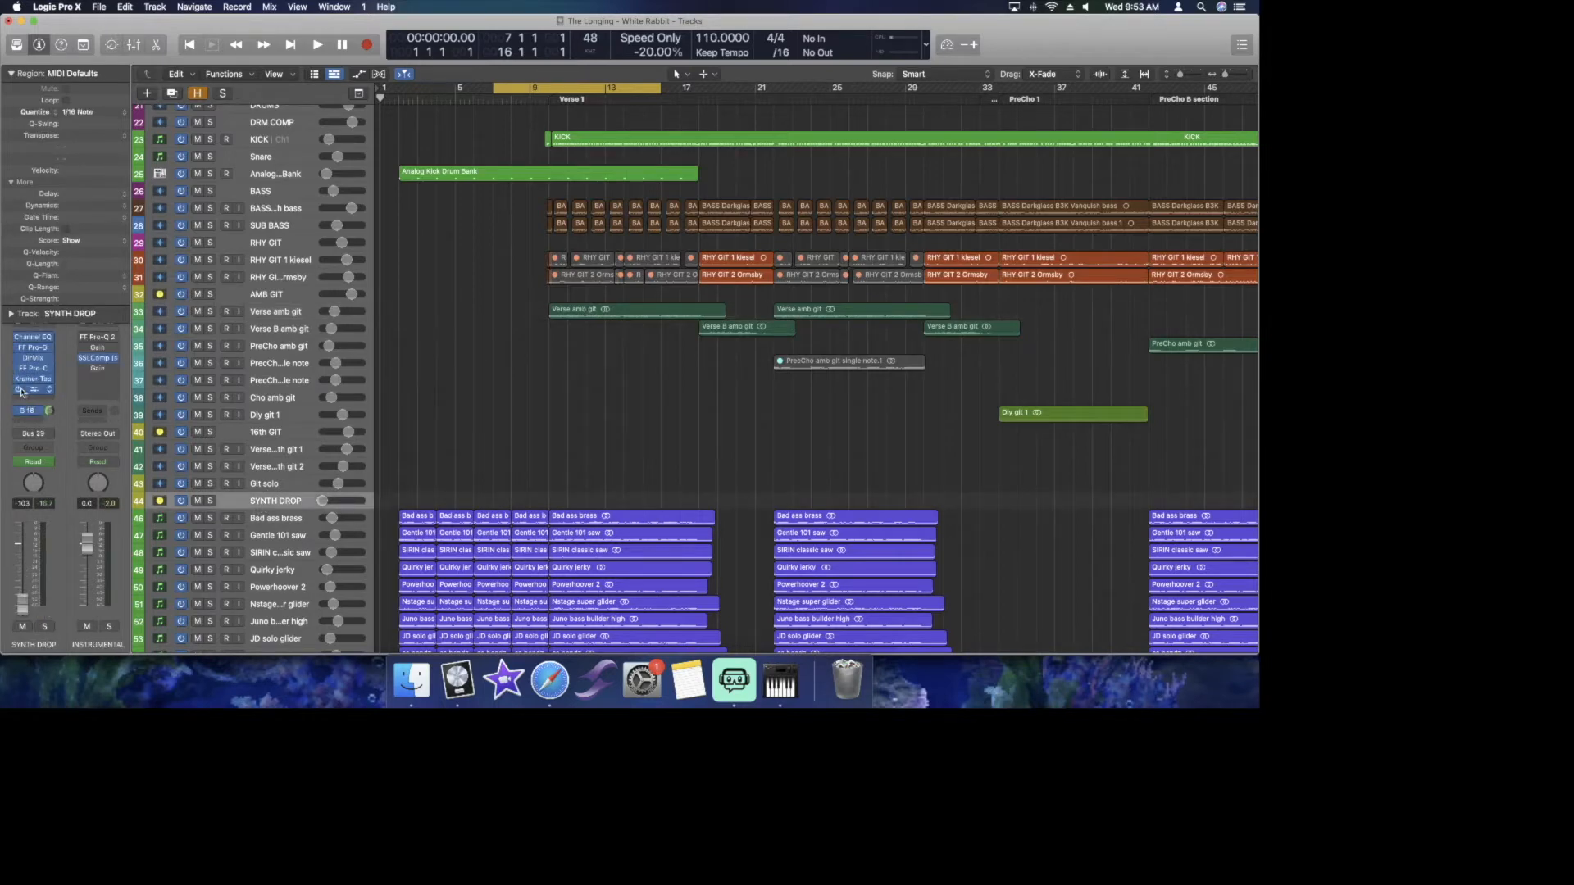
scroll("down", 3)
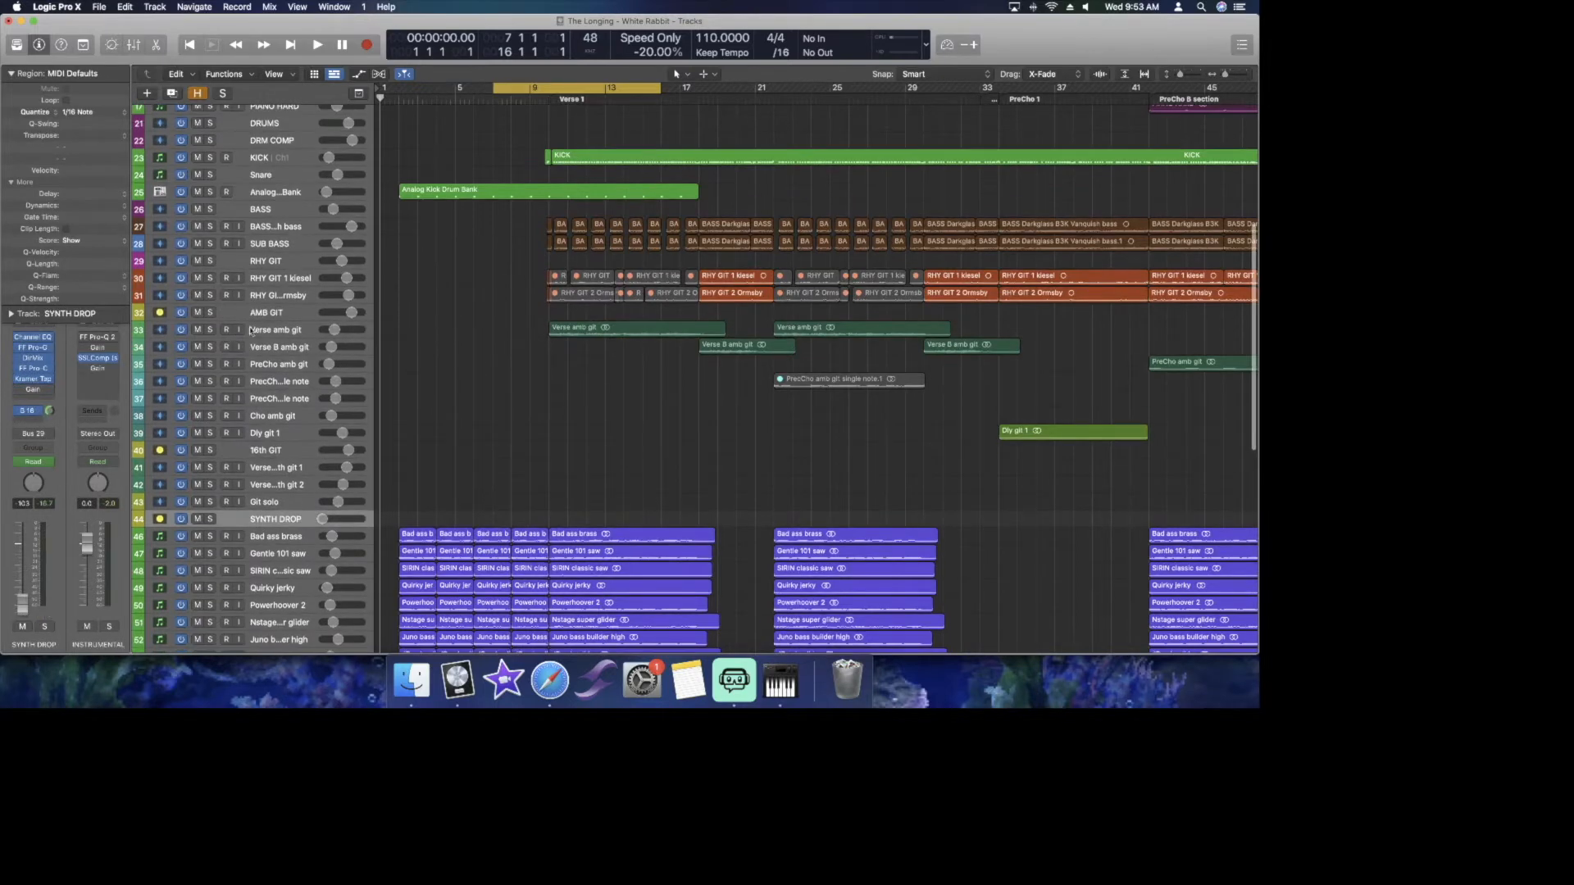
left_click(635, 329)
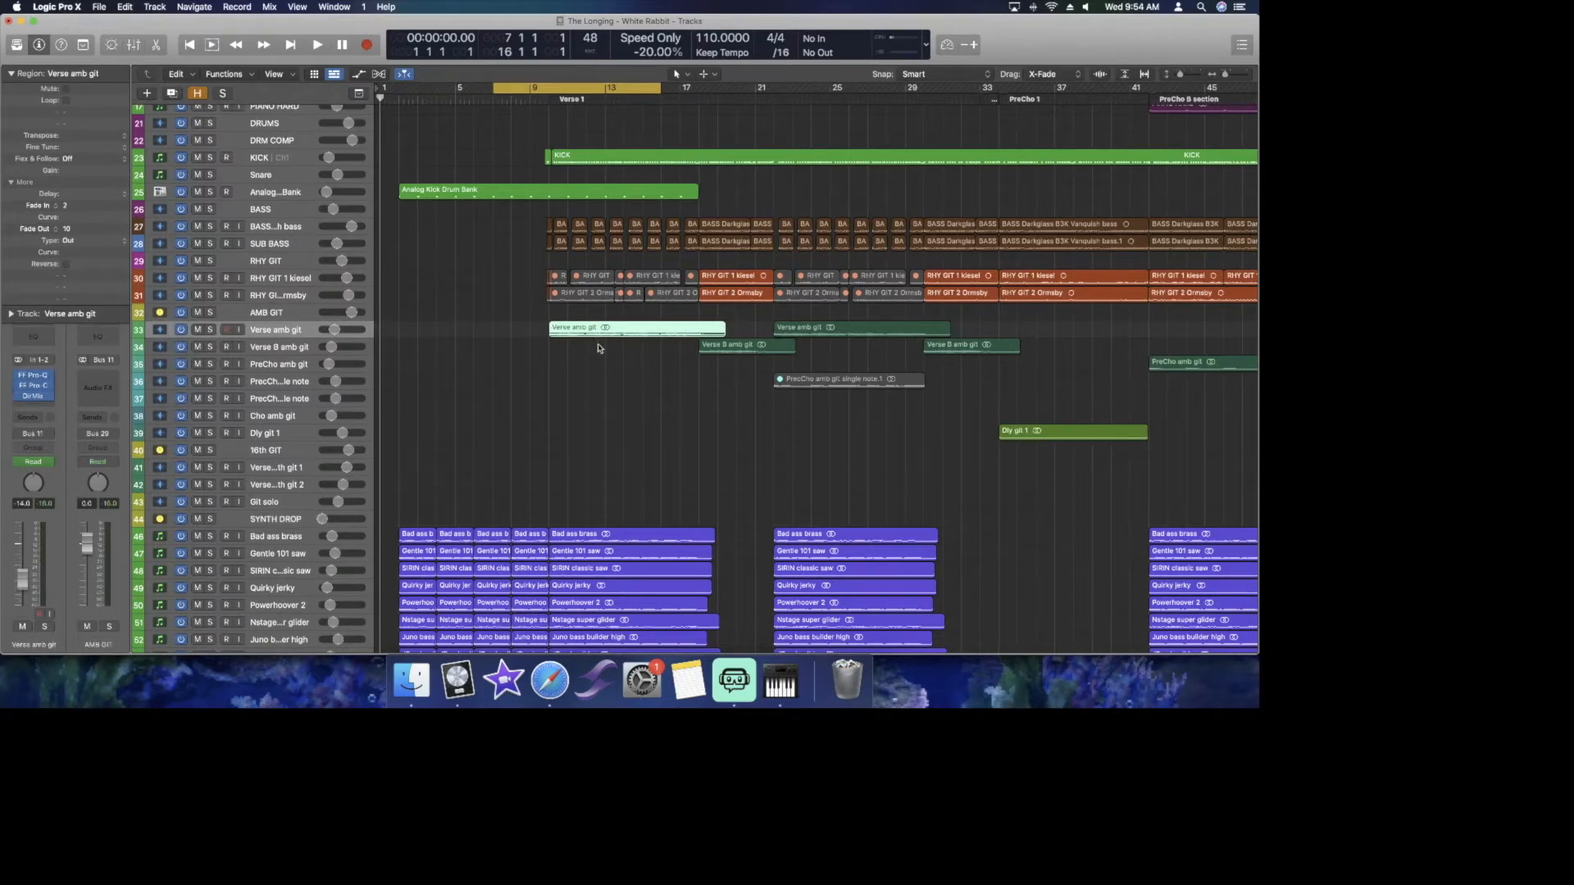
mouse_move(601, 378)
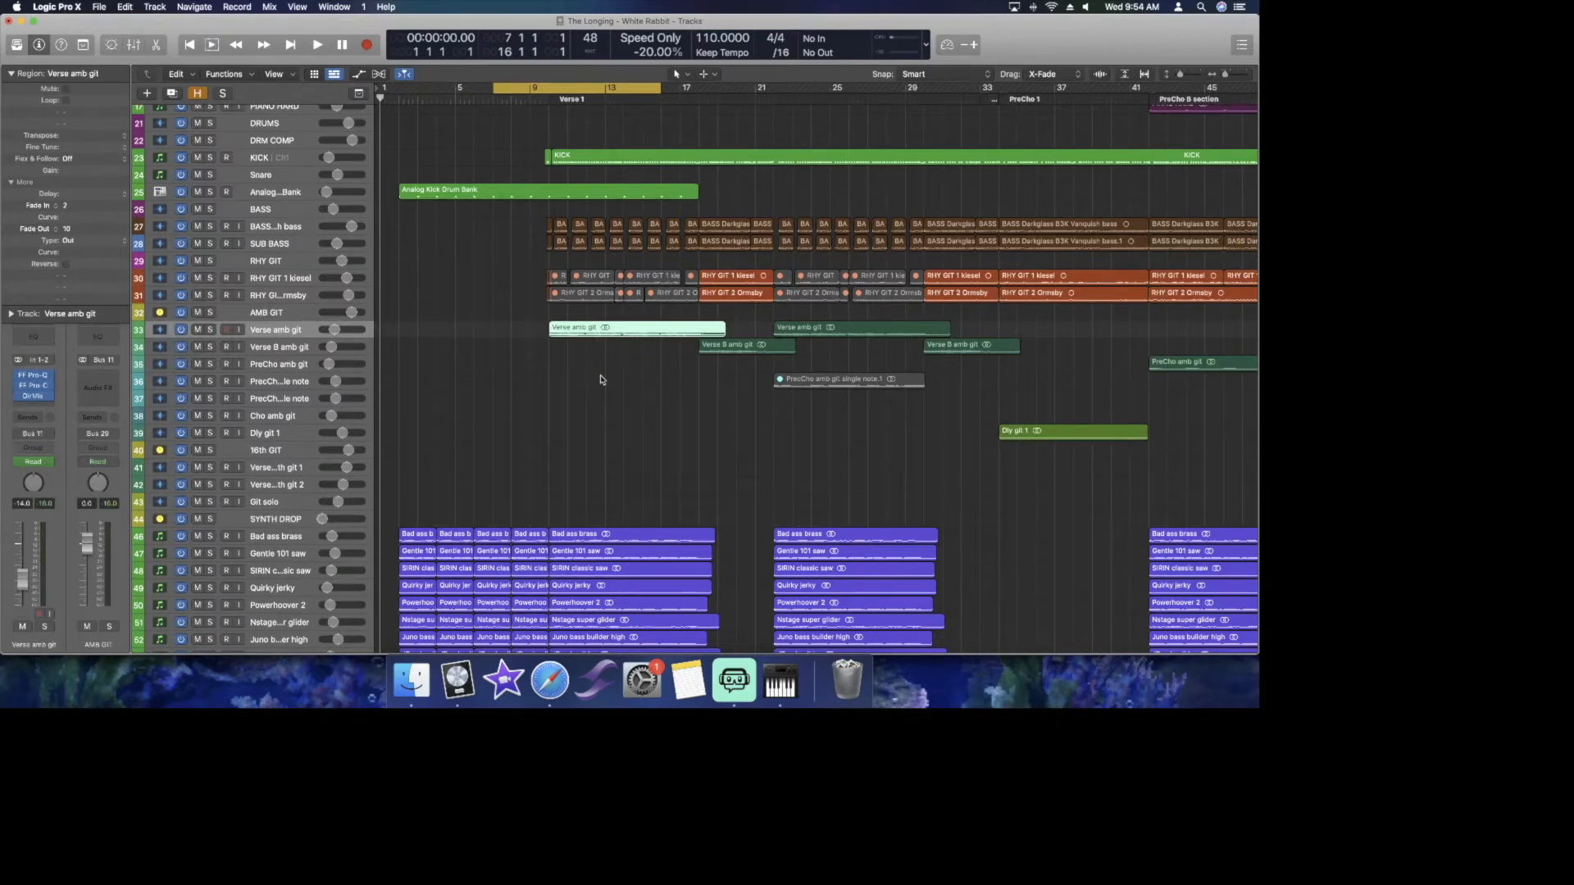
Solo the Verse amb git track and audition the verse with the guitar isolated.
left_click(316, 42)
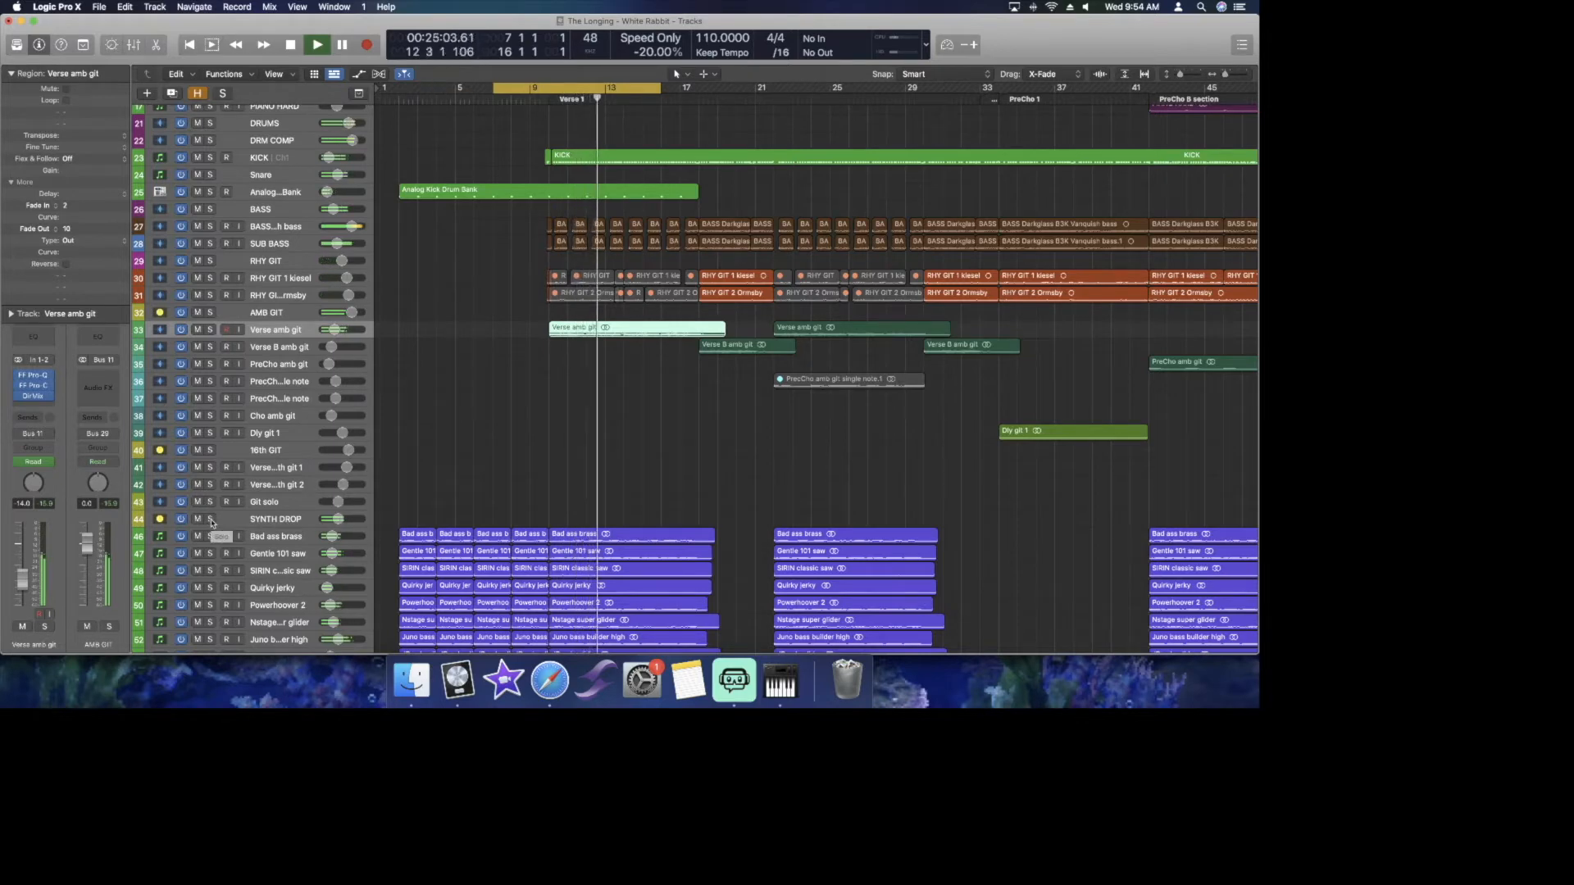
left_click(314, 43)
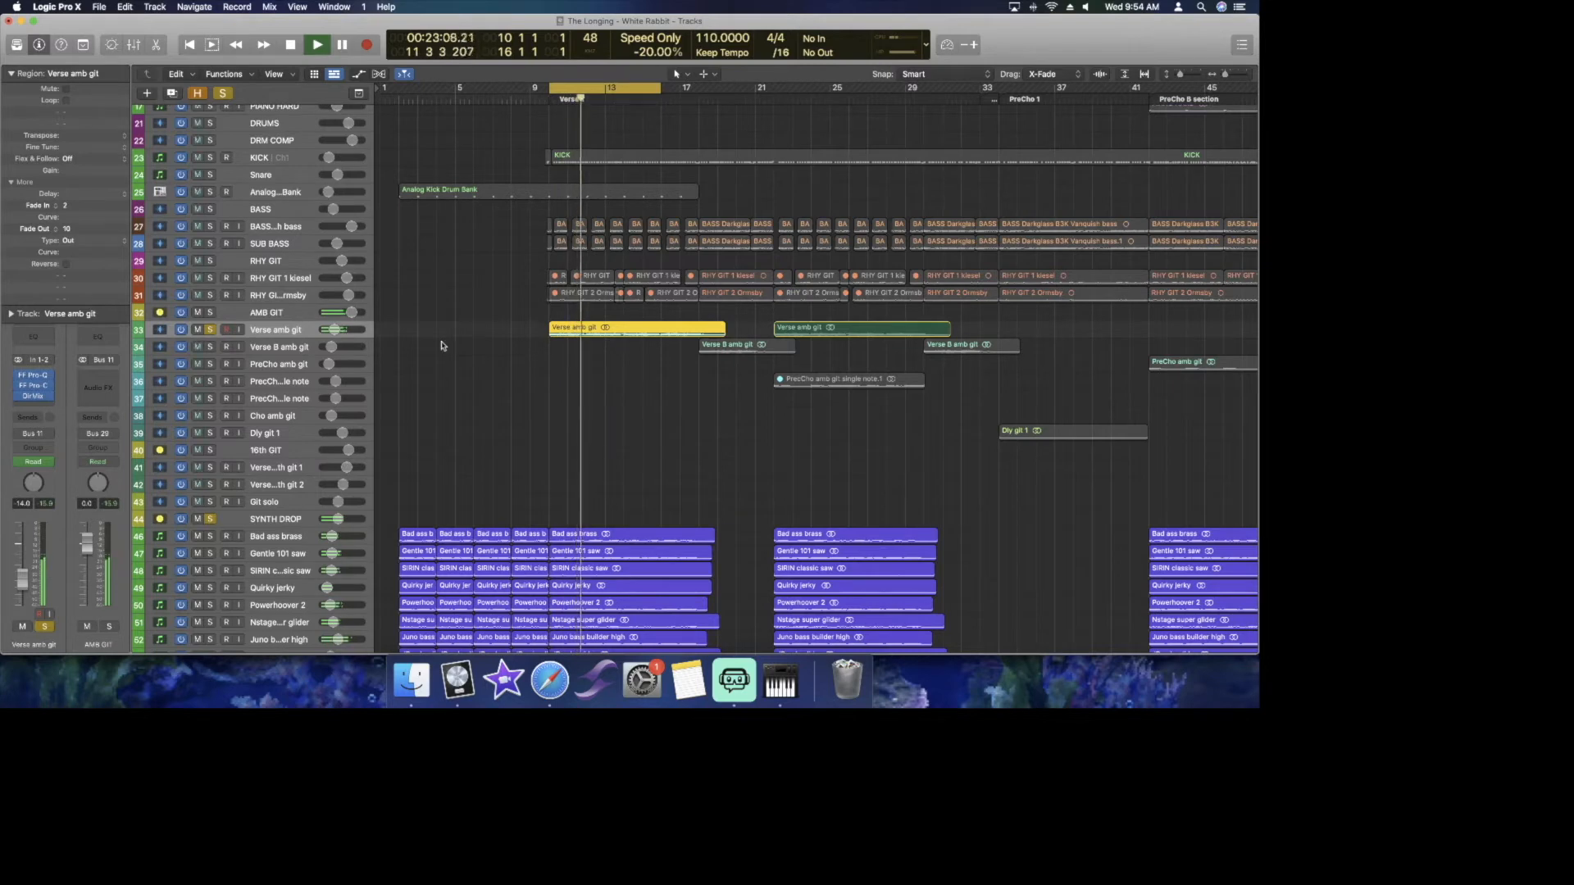
left_click(341, 43)
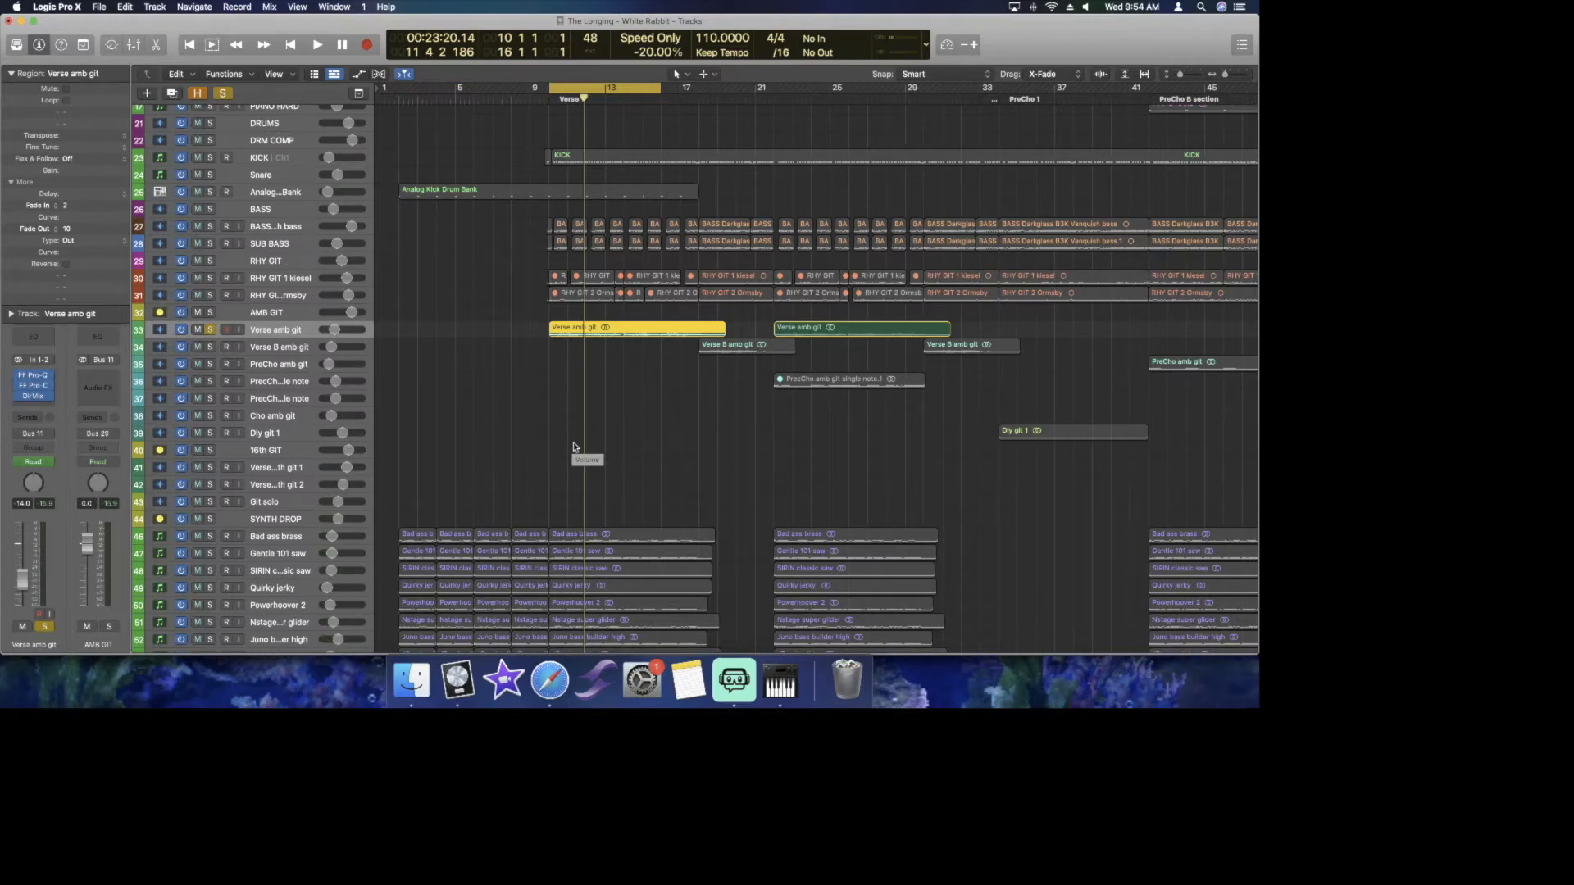
left_click(317, 43)
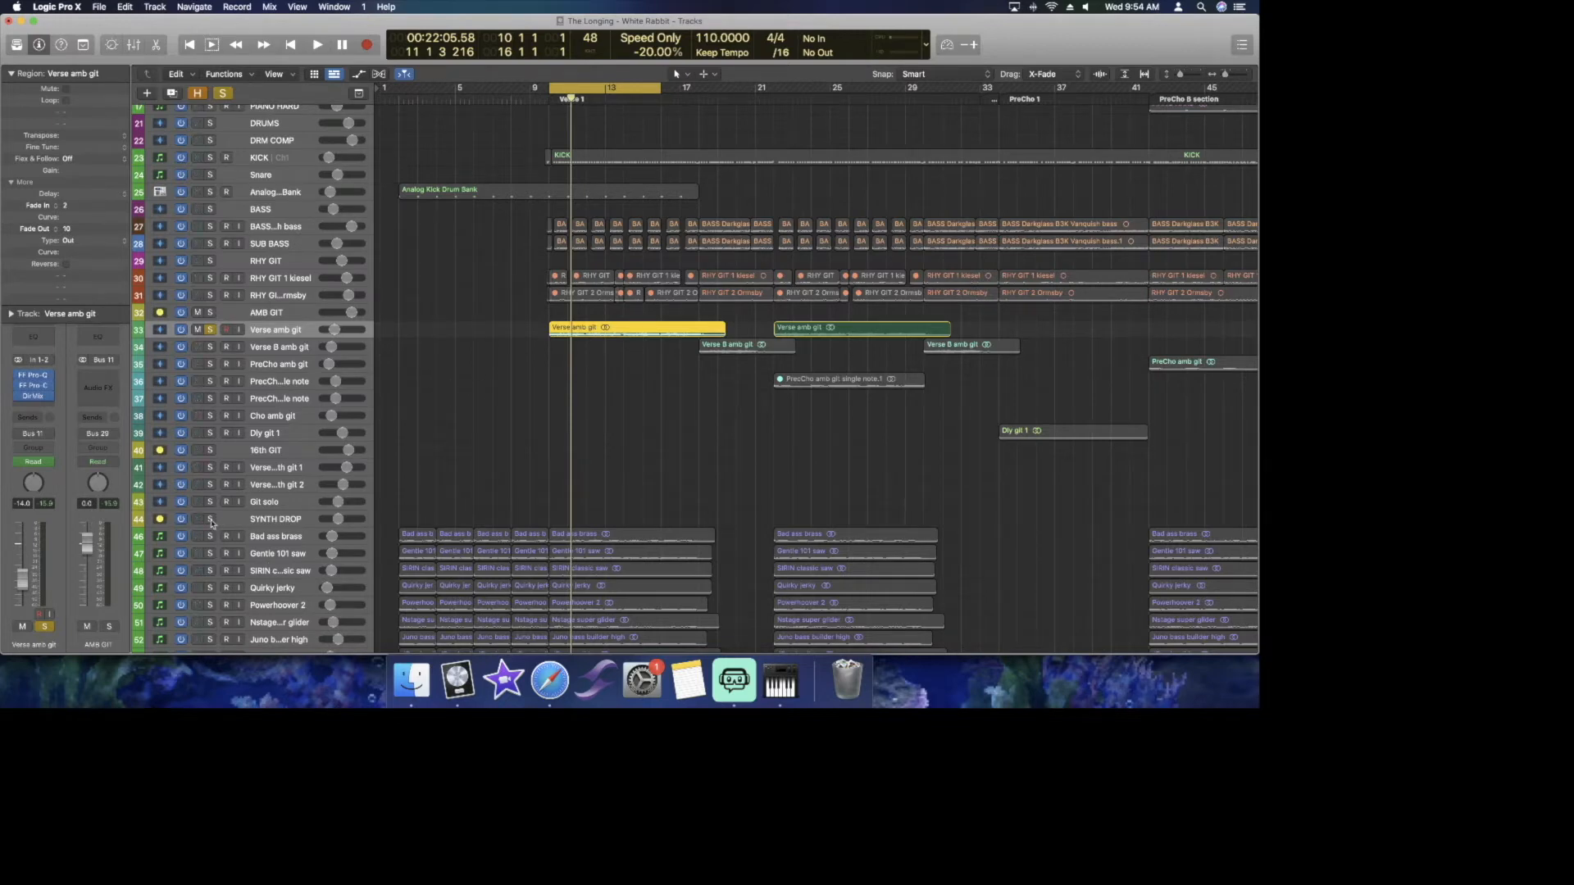
Reselect and re-solo Verse amb git, then bring up its FabFilter Pro-Q insert.
left_click(274, 520)
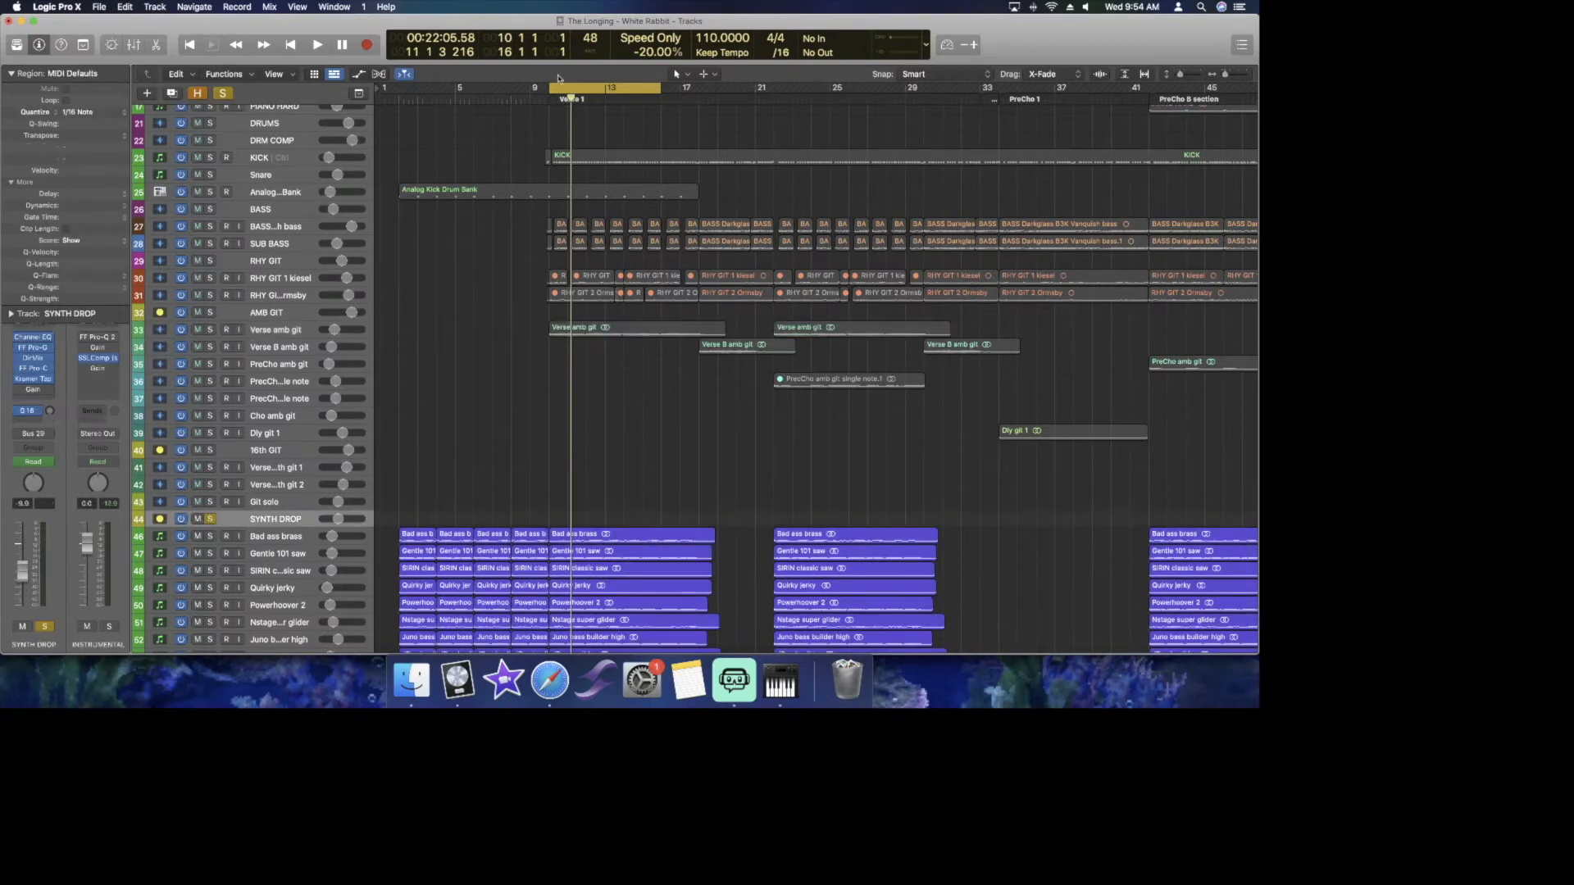
left_click(316, 44)
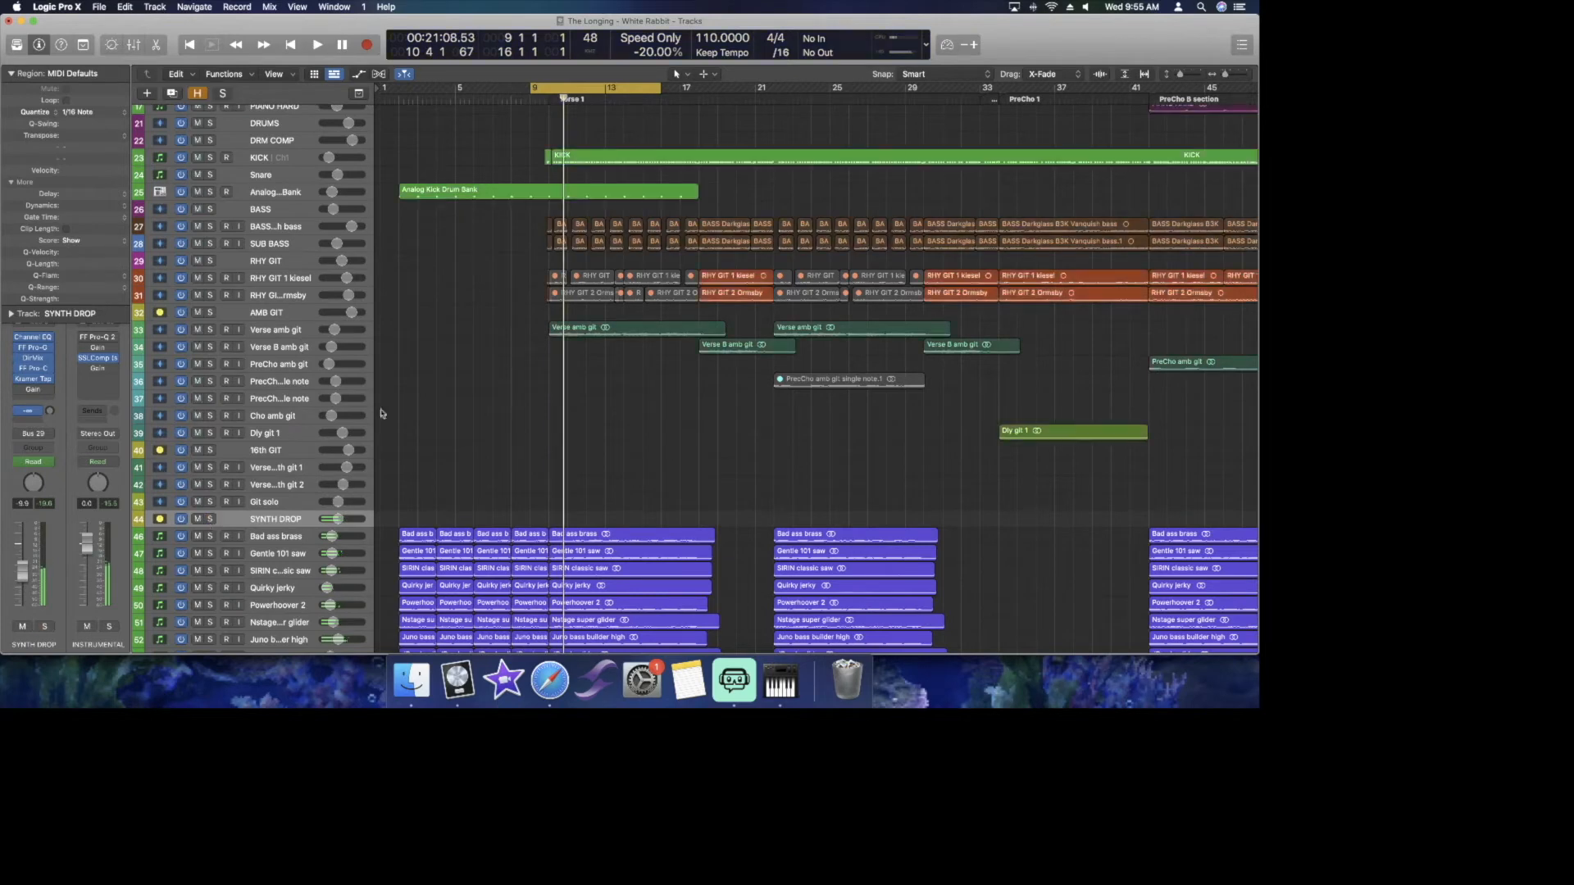
left_click(636, 328)
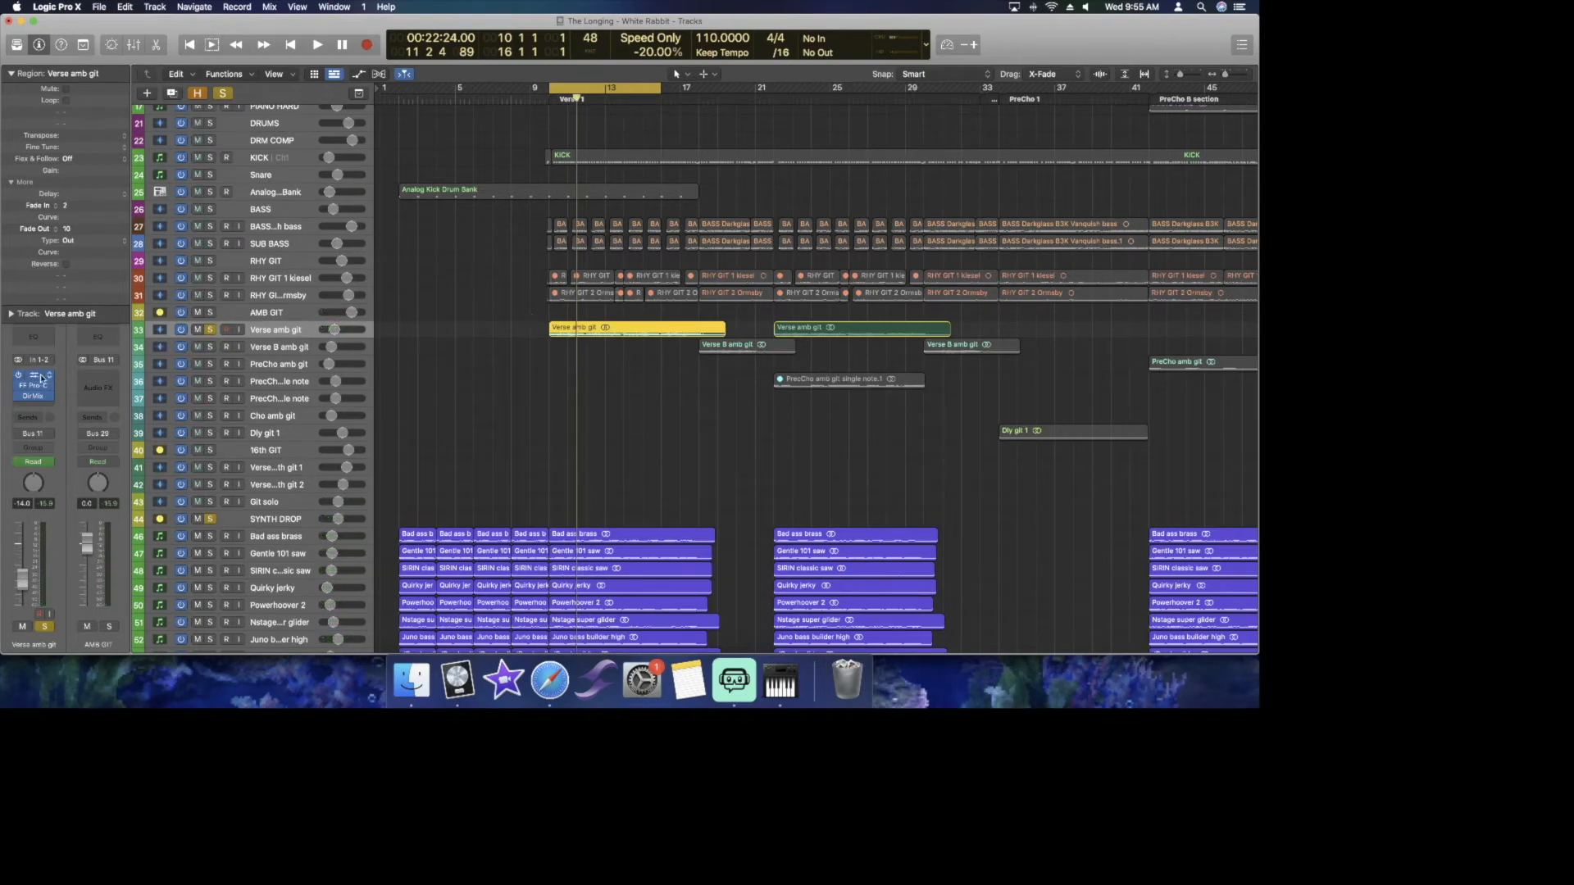
left_click(33, 372)
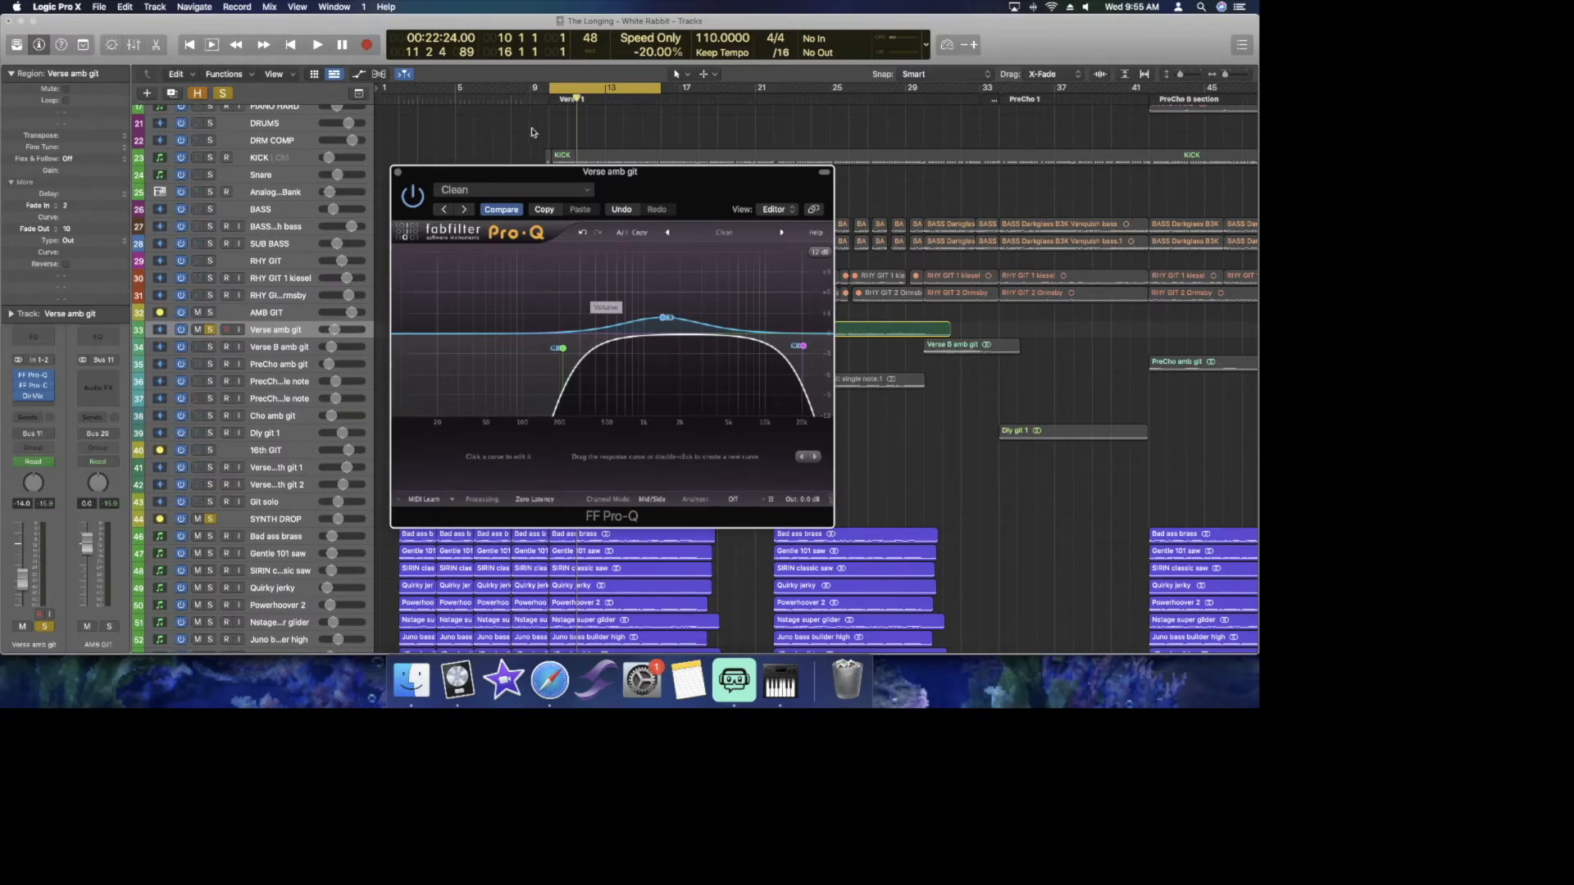
Select the low cut band and move the Pro-Q editor to the upper right.
left_click(722, 231)
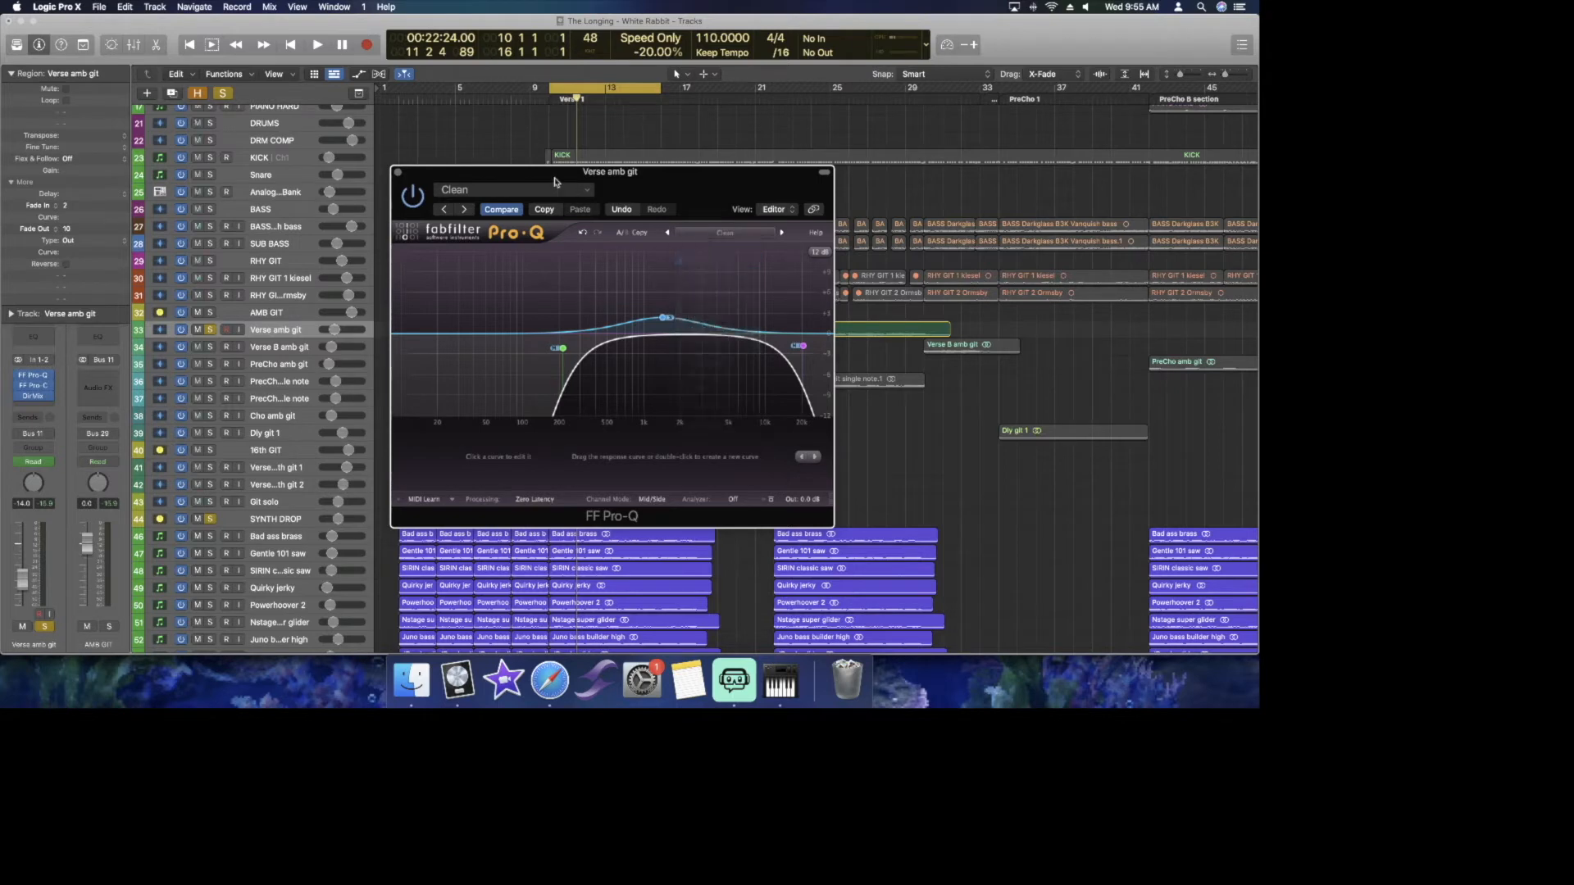
left_click_drag(610, 170, 736, 151)
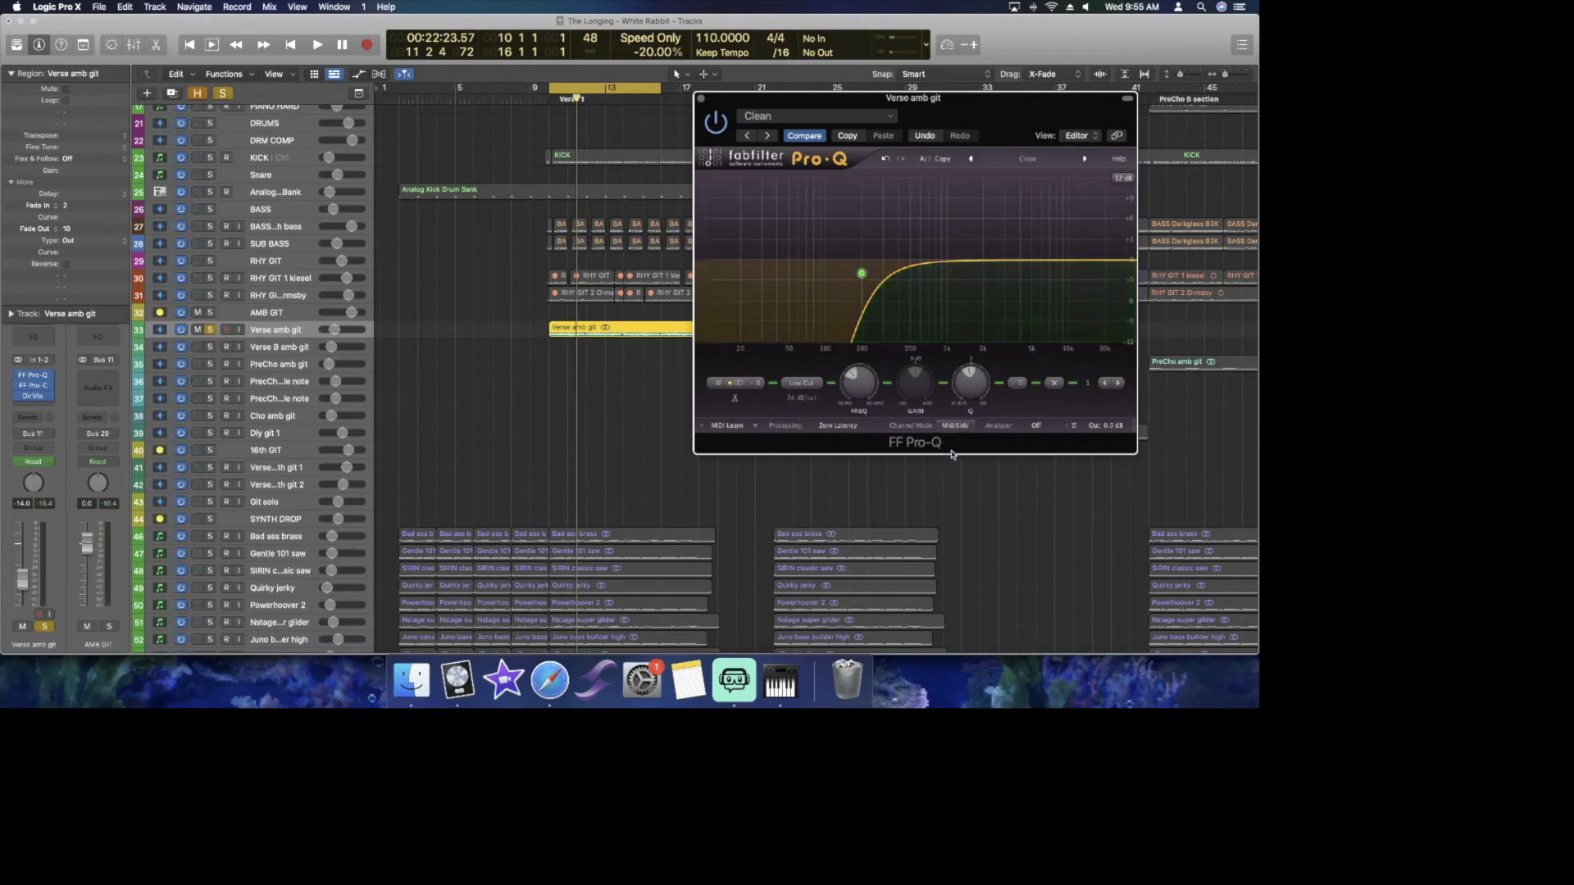
Sweep the mid low cut to about 250 Hz during playback and bring in a high cut near 10 kHz.
left_click_drag(861, 274, 860, 274)
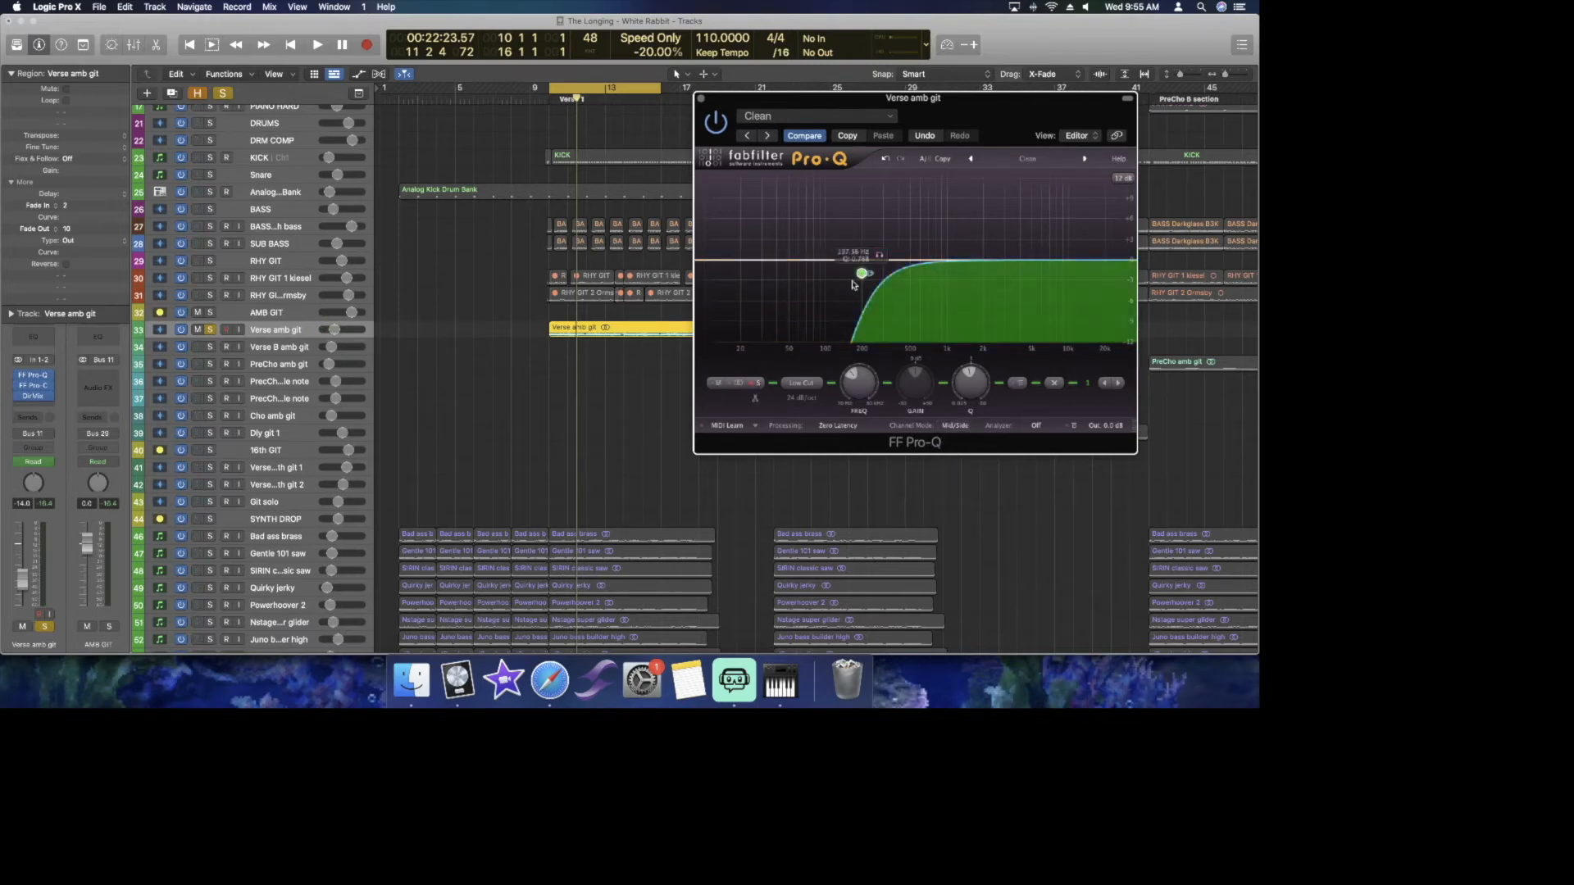
left_click_drag(860, 274, 869, 276)
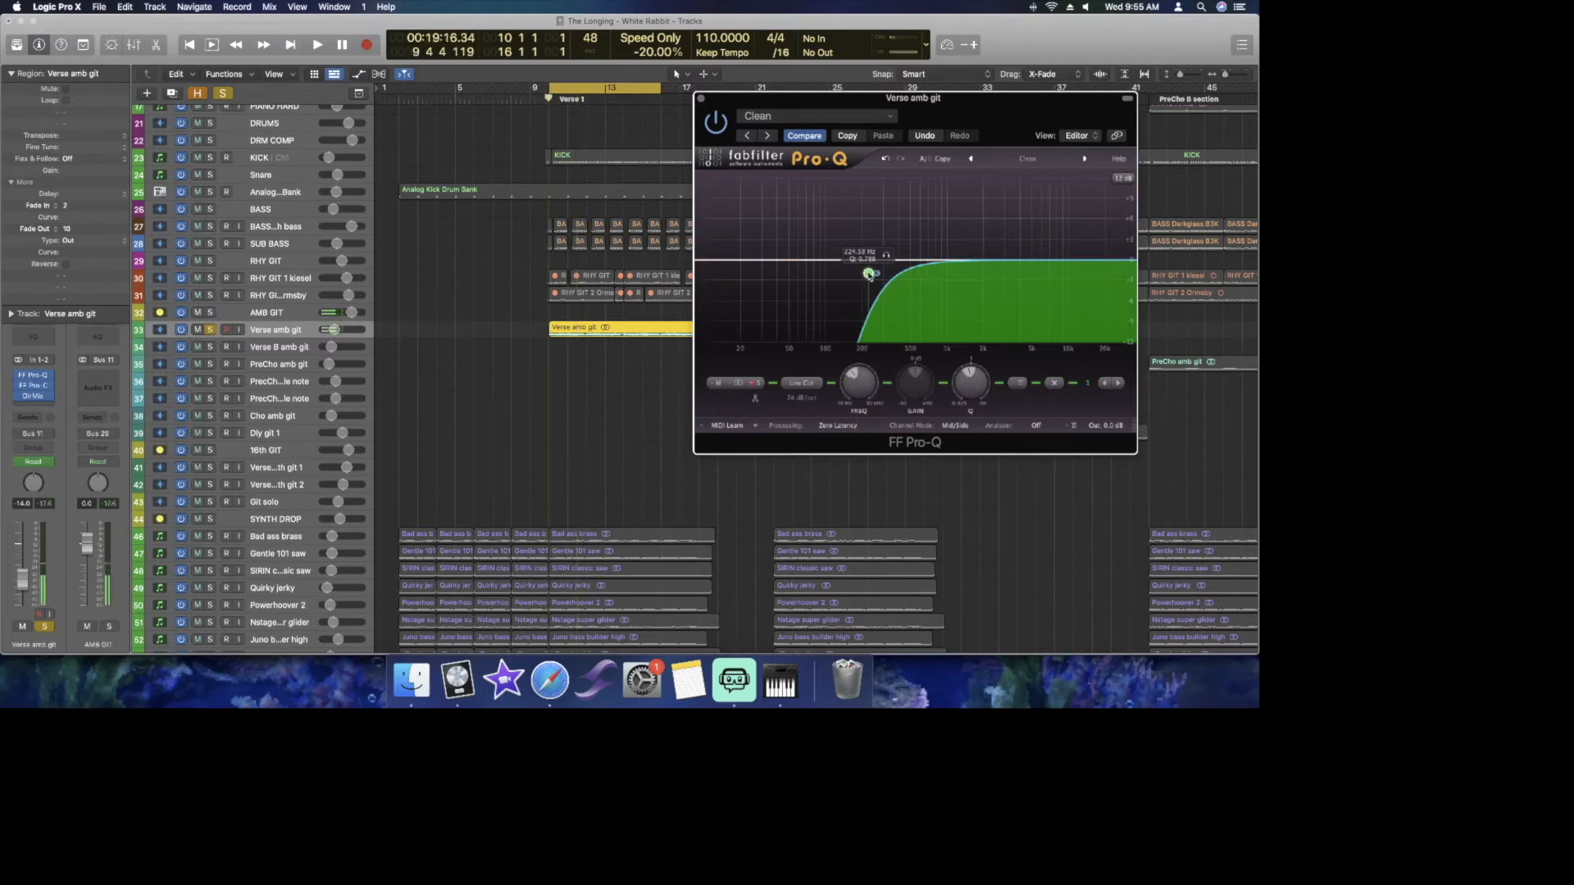
left_click(317, 44)
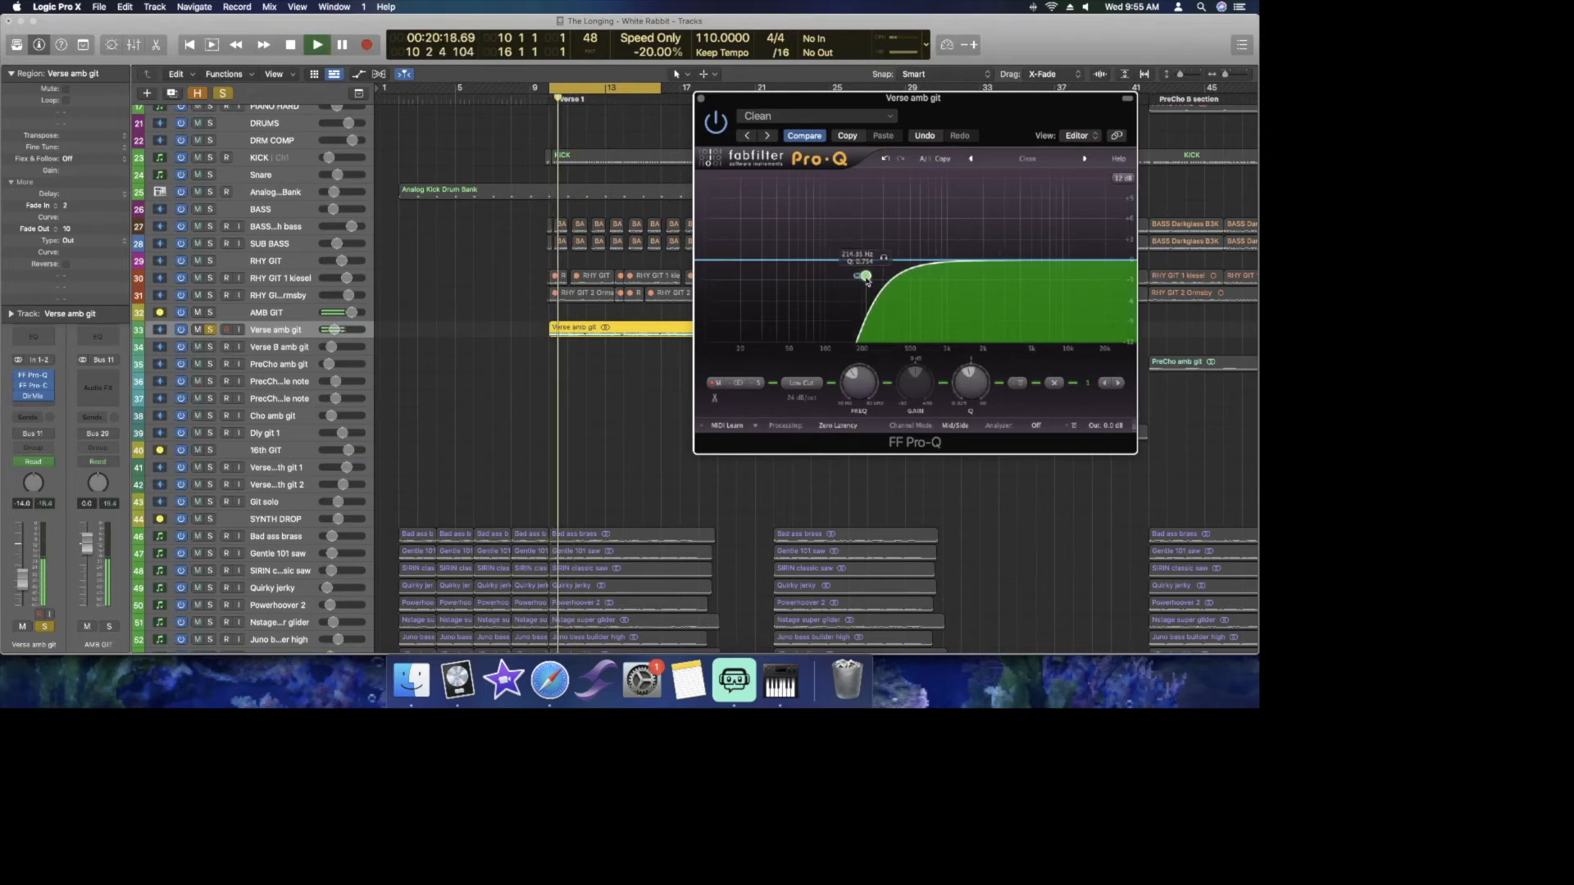
left_click_drag(864, 275, 873, 275)
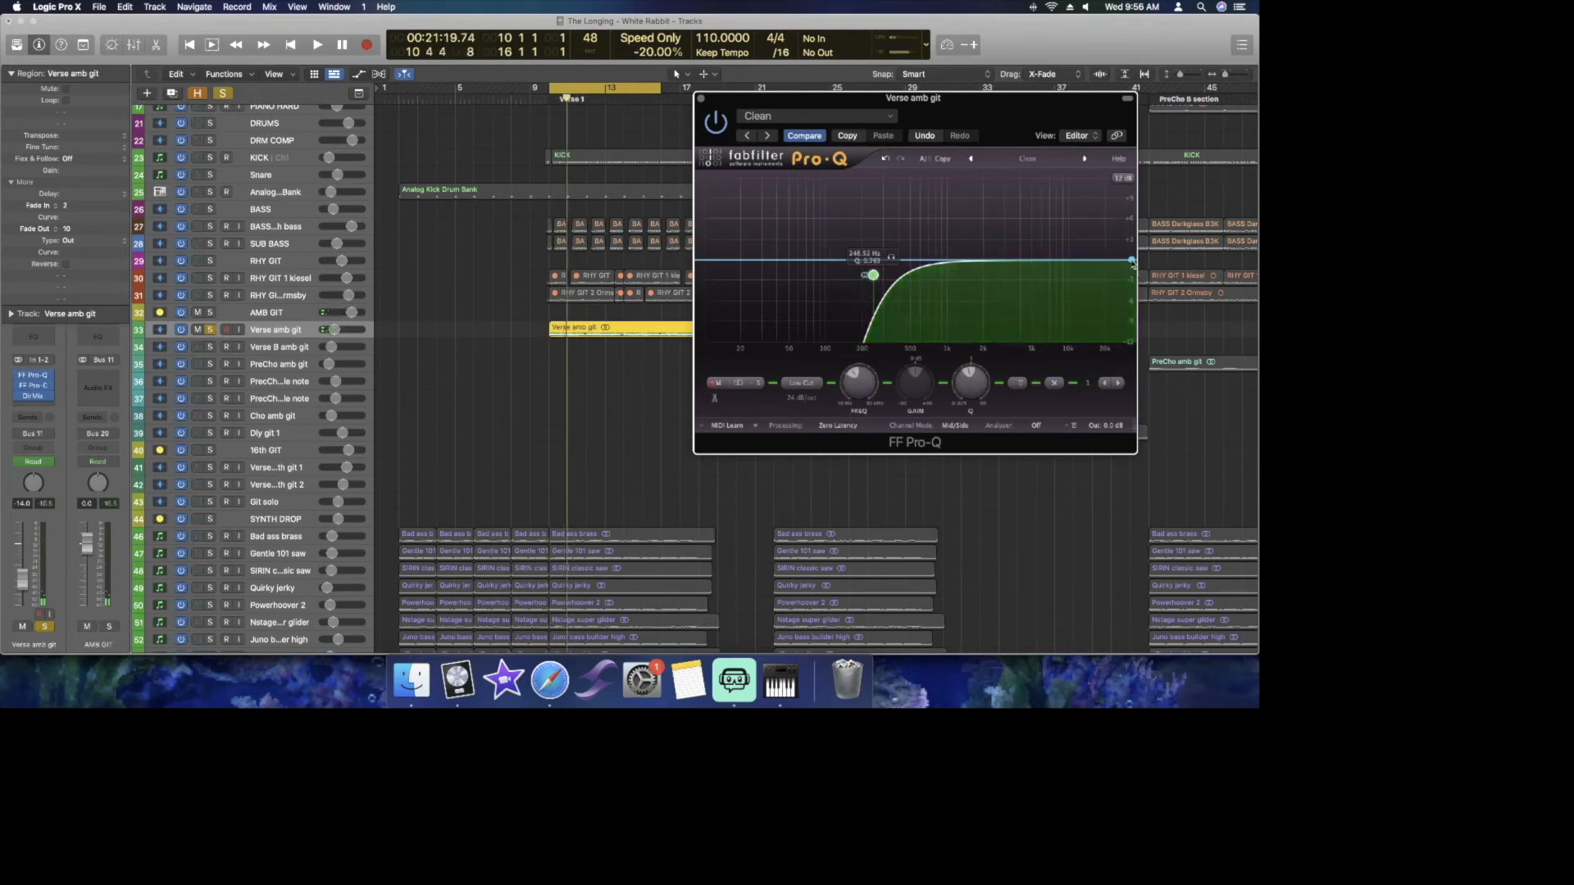
left_click_drag(1133, 262, 1094, 265)
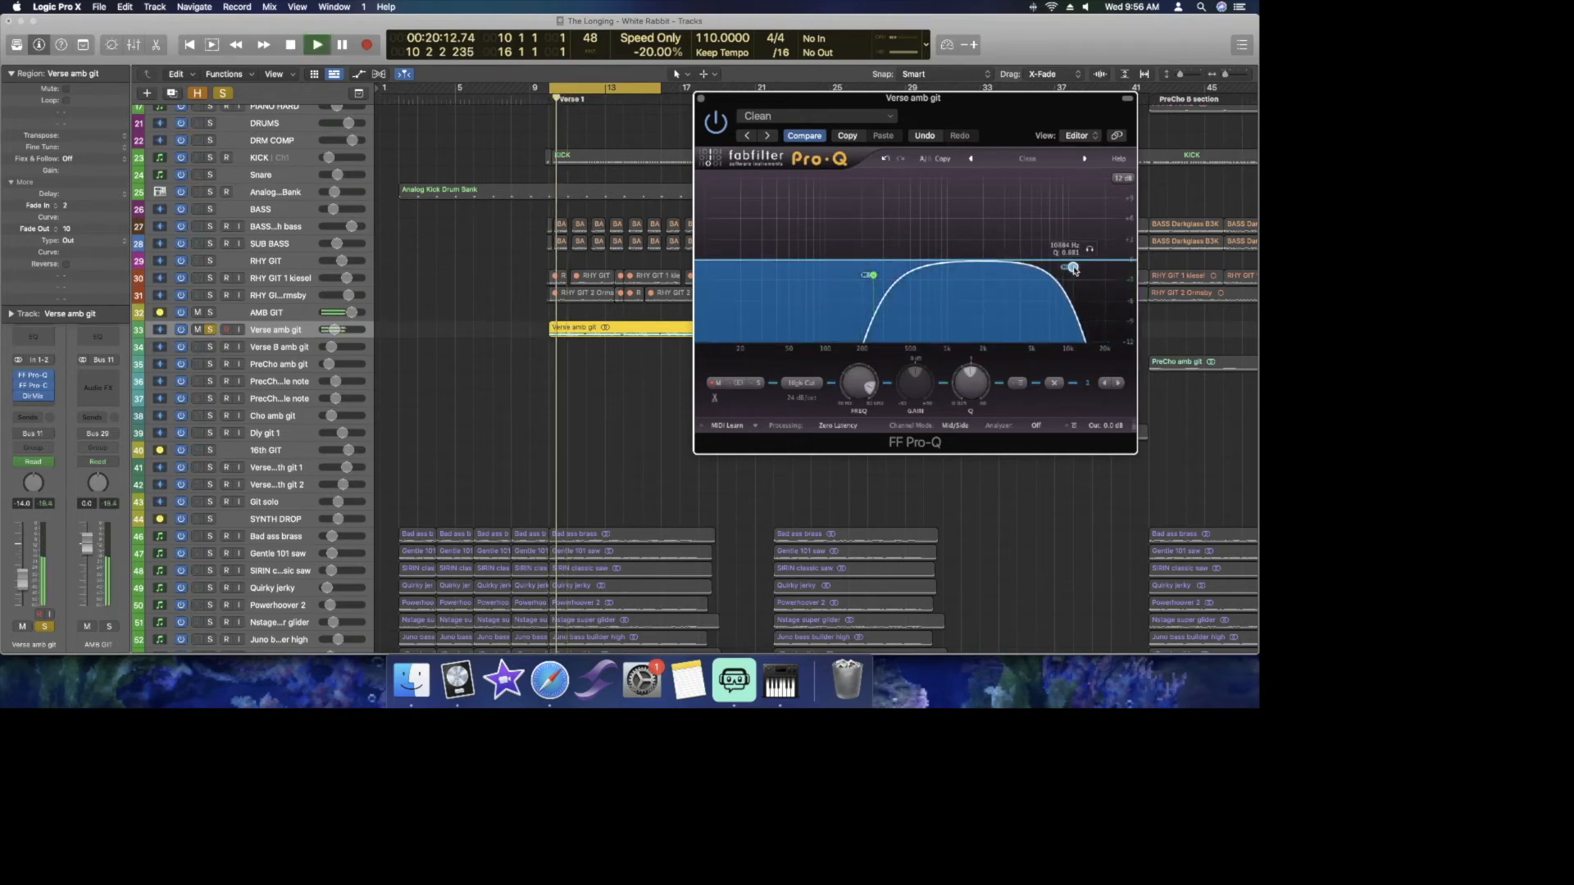
Nudge the mid high cut frequency to trim the guitar's top end.
left_click_drag(1072, 267, 1062, 269)
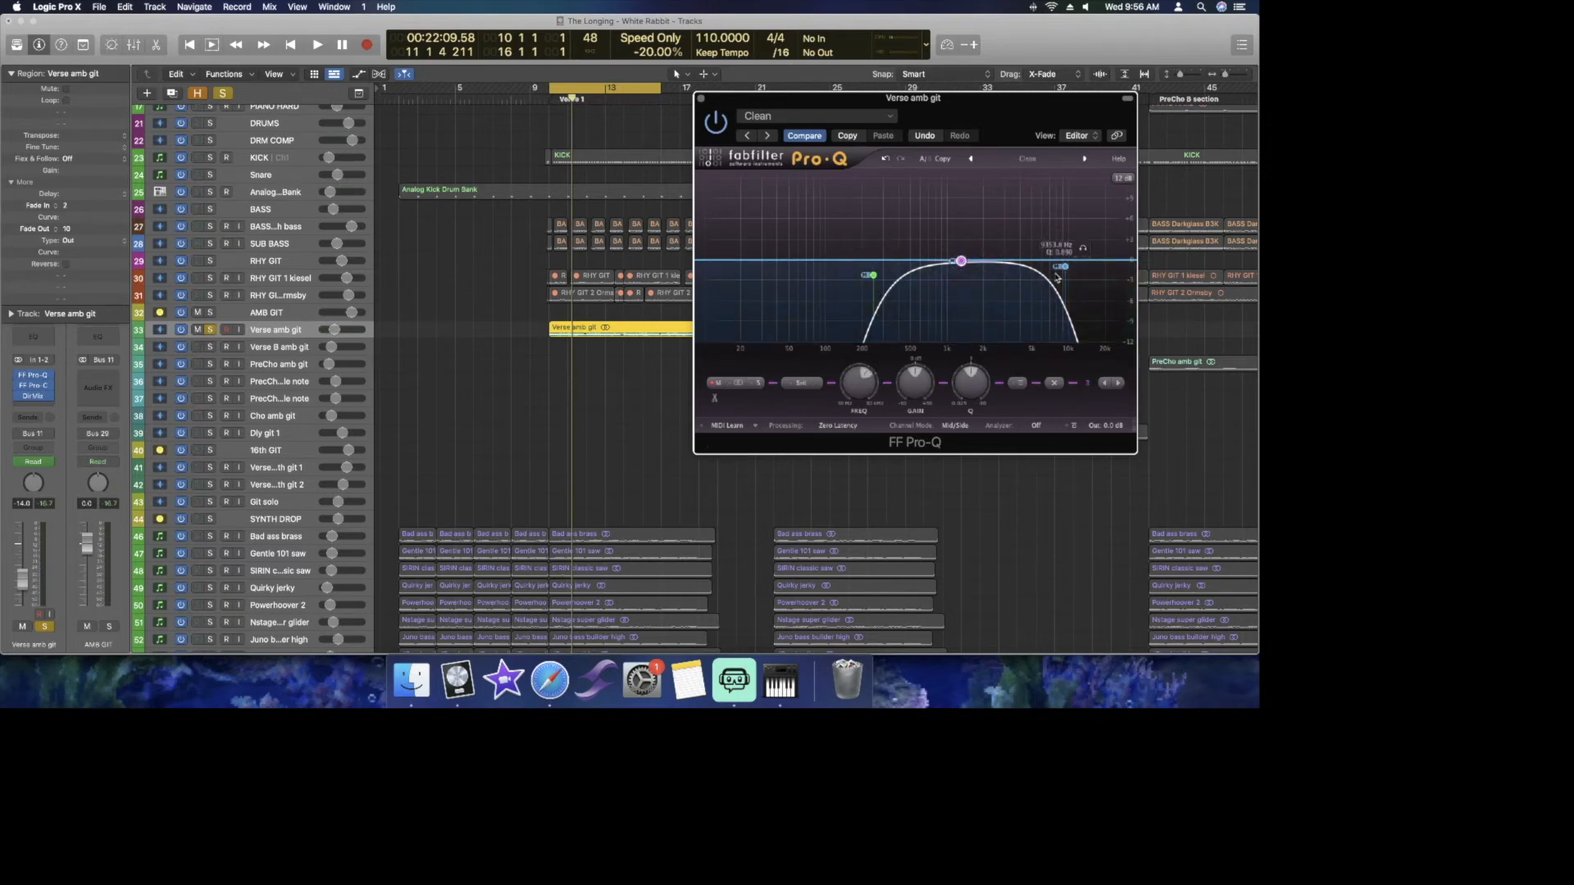
Raise and widen the bell band for a broad, gentle Side-channel boost.
left_click_drag(868, 276, 871, 279)
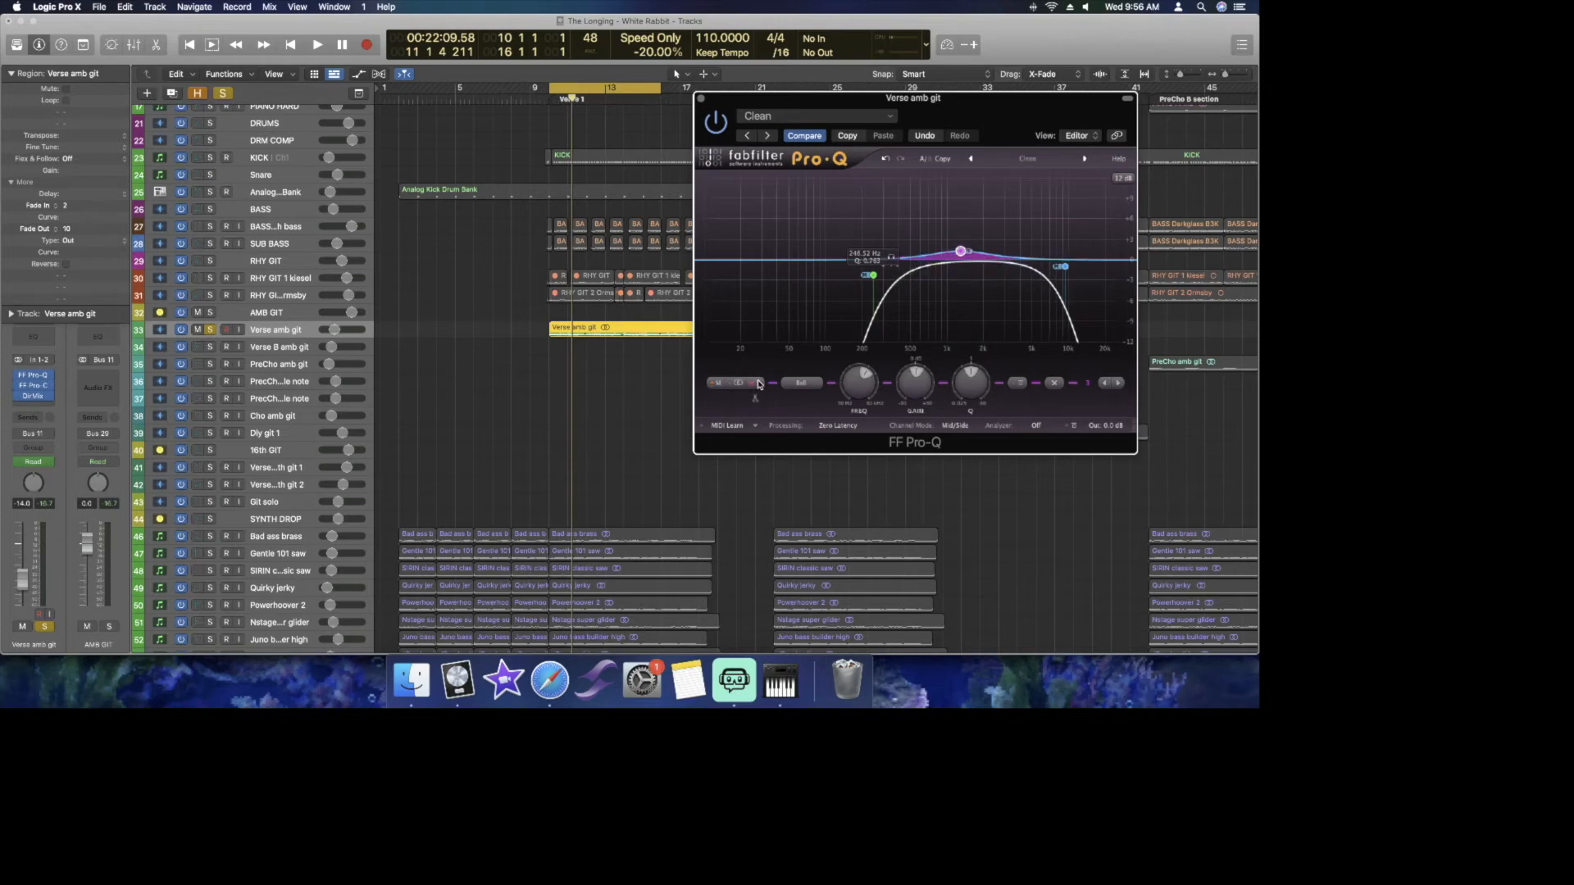
left_click_drag(960, 250, 960, 251)
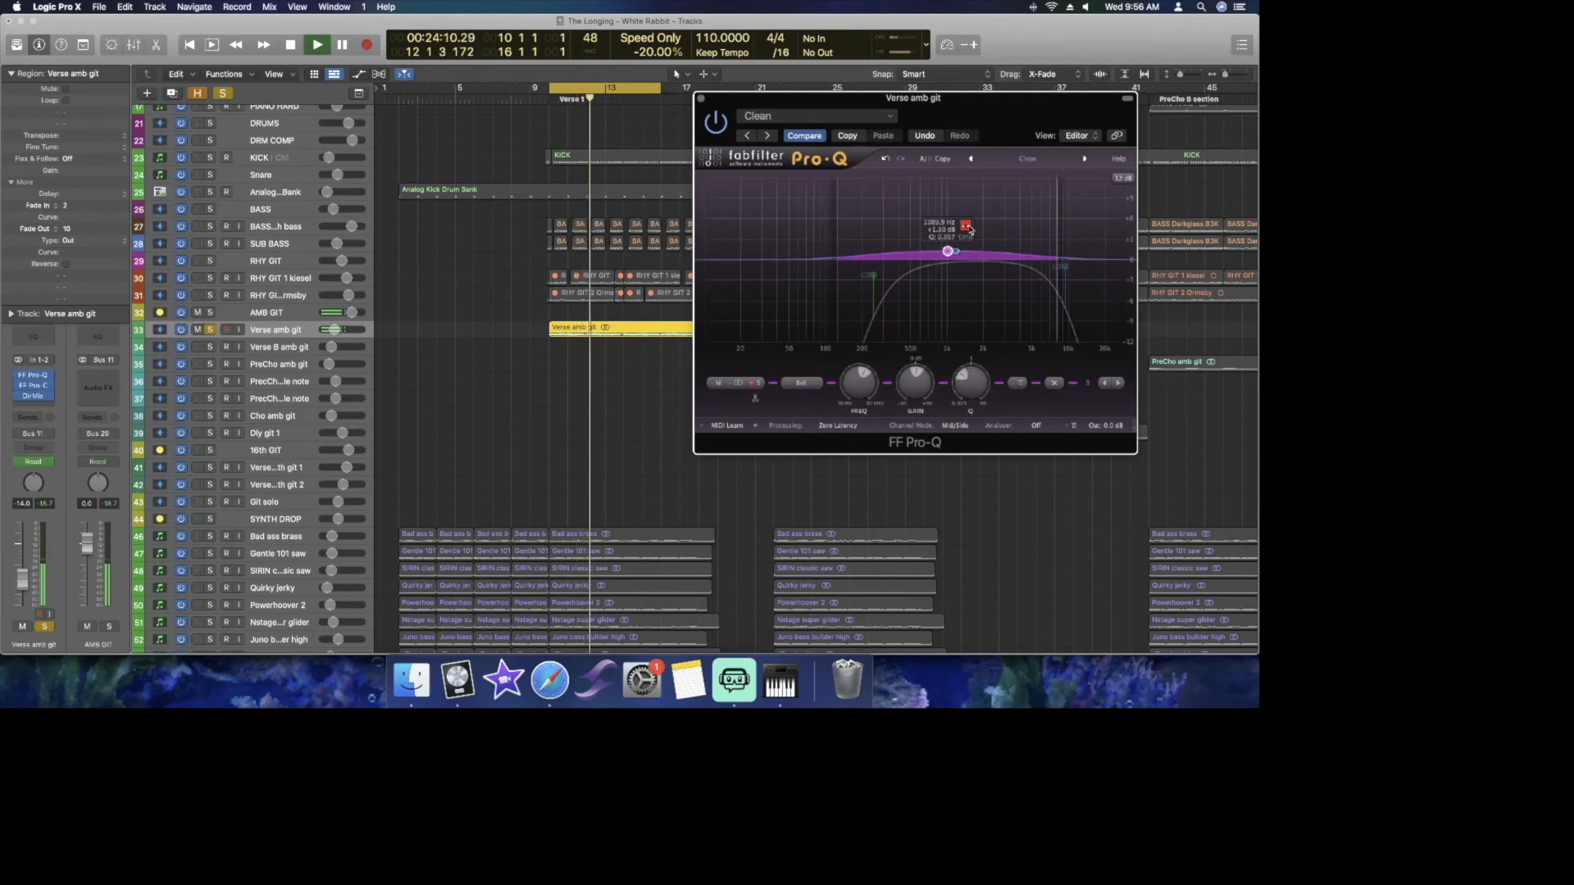
left_click_drag(959, 226, 946, 251)
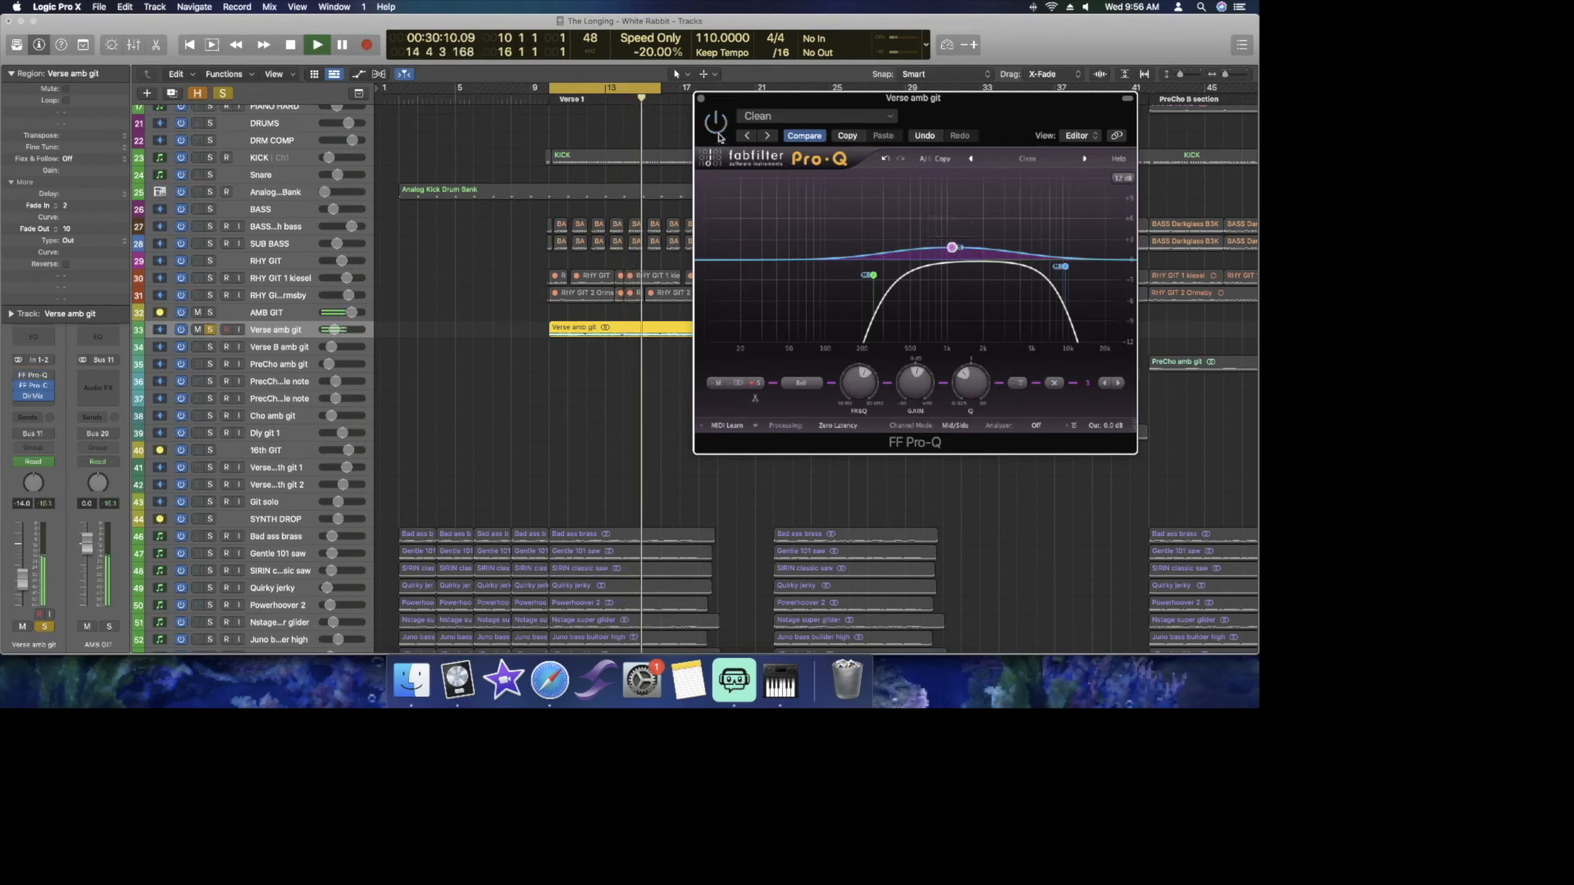
Bypass the Pro-Q to compare, then re-enable it for the full-mix listen.
left_click(288, 42)
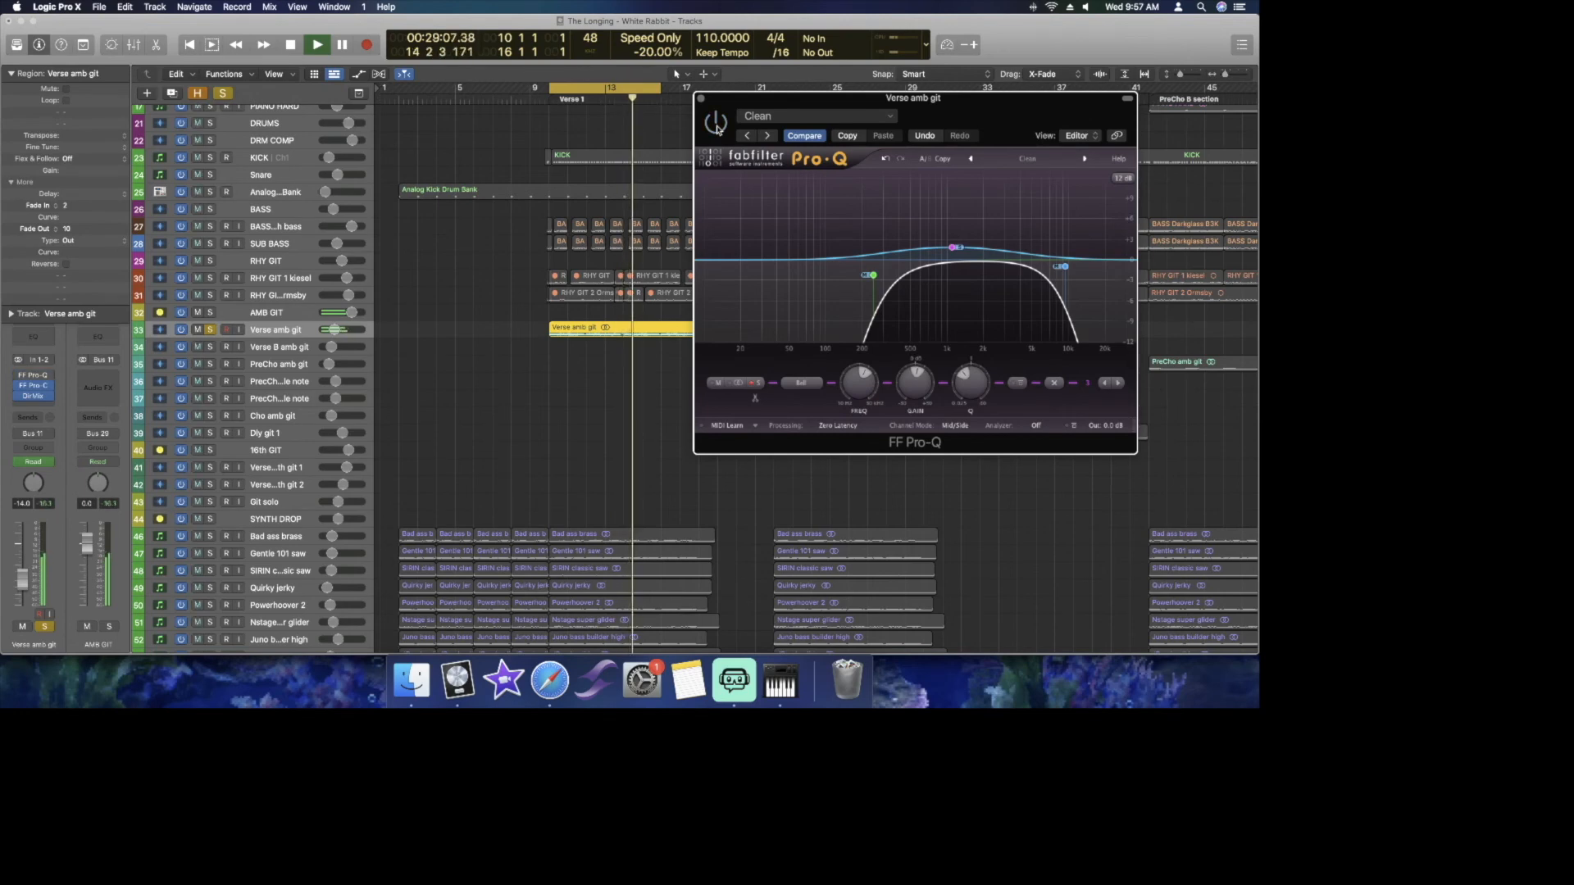
left_click(316, 44)
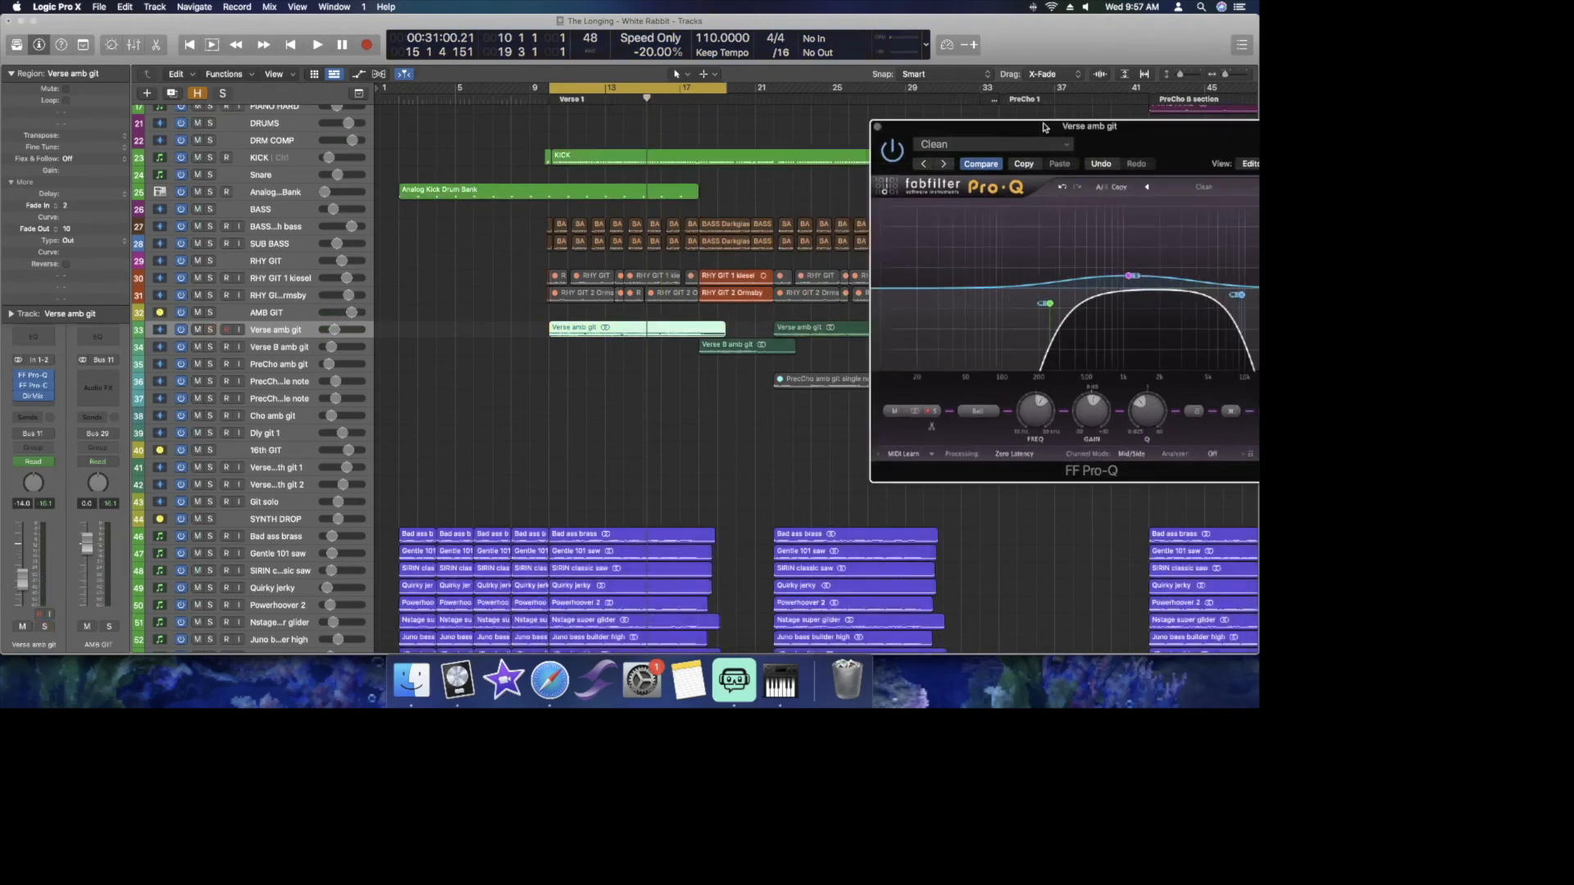
left_click_drag(1088, 127, 967, 87)
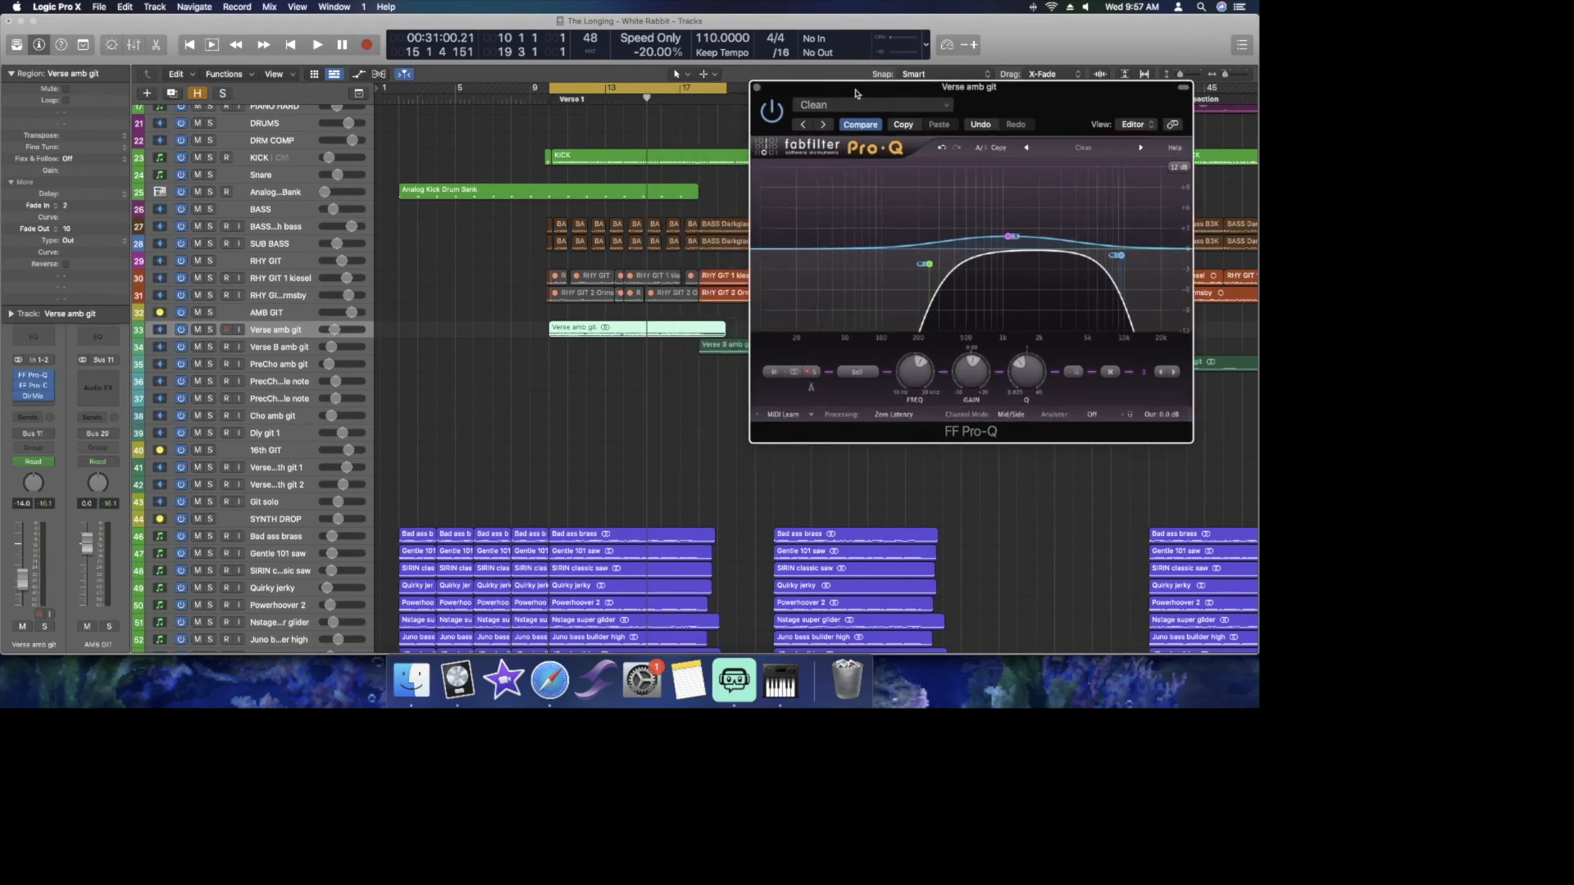
left_click(317, 45)
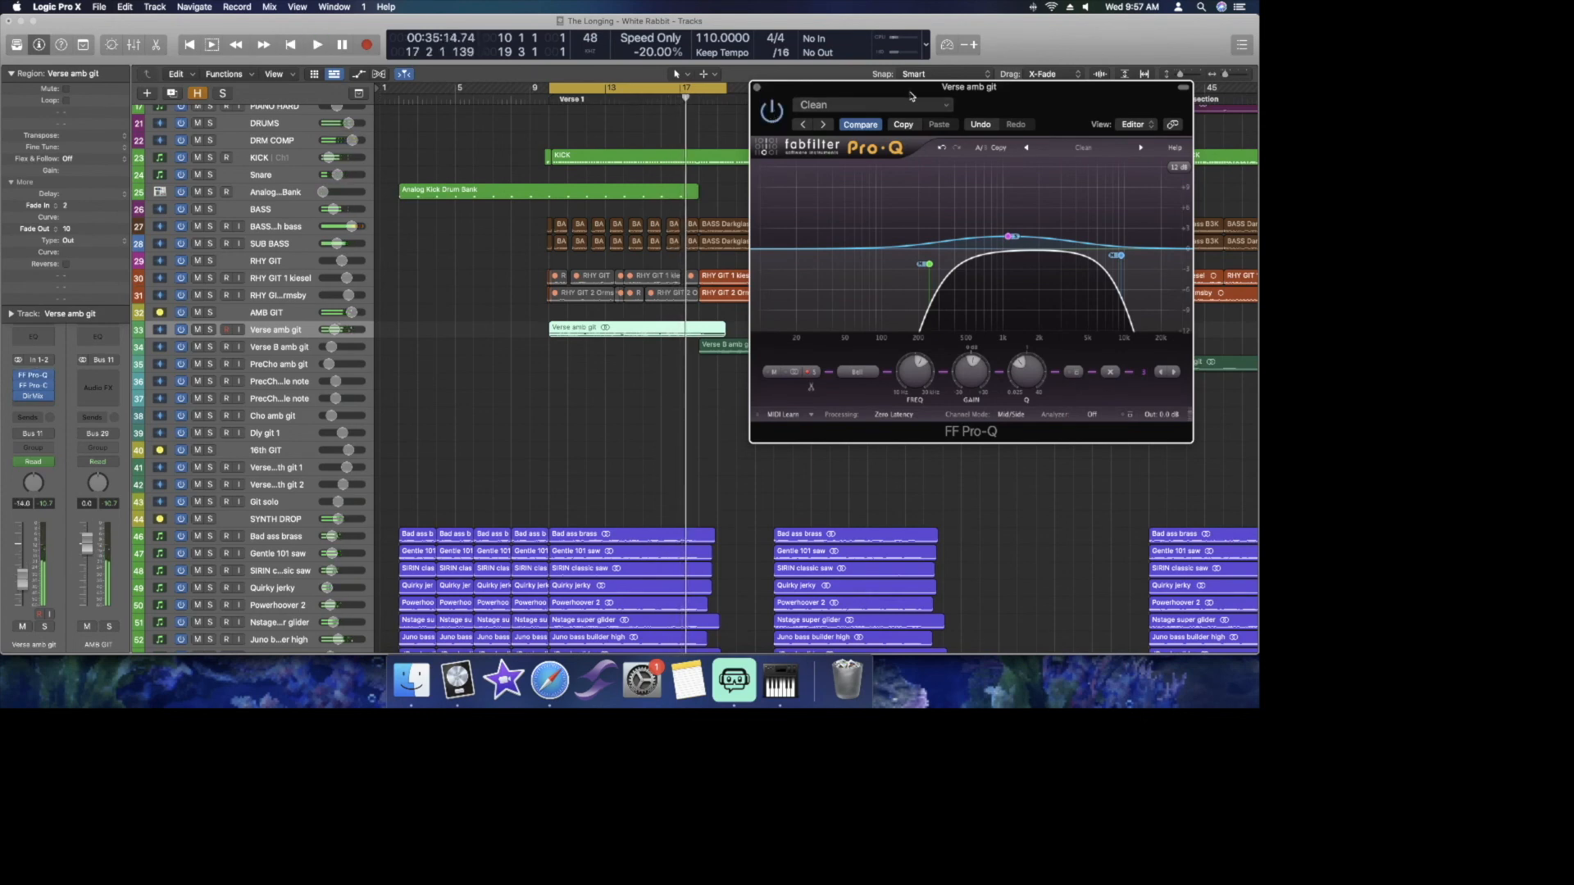
left_click_drag(968, 87, 674, 79)
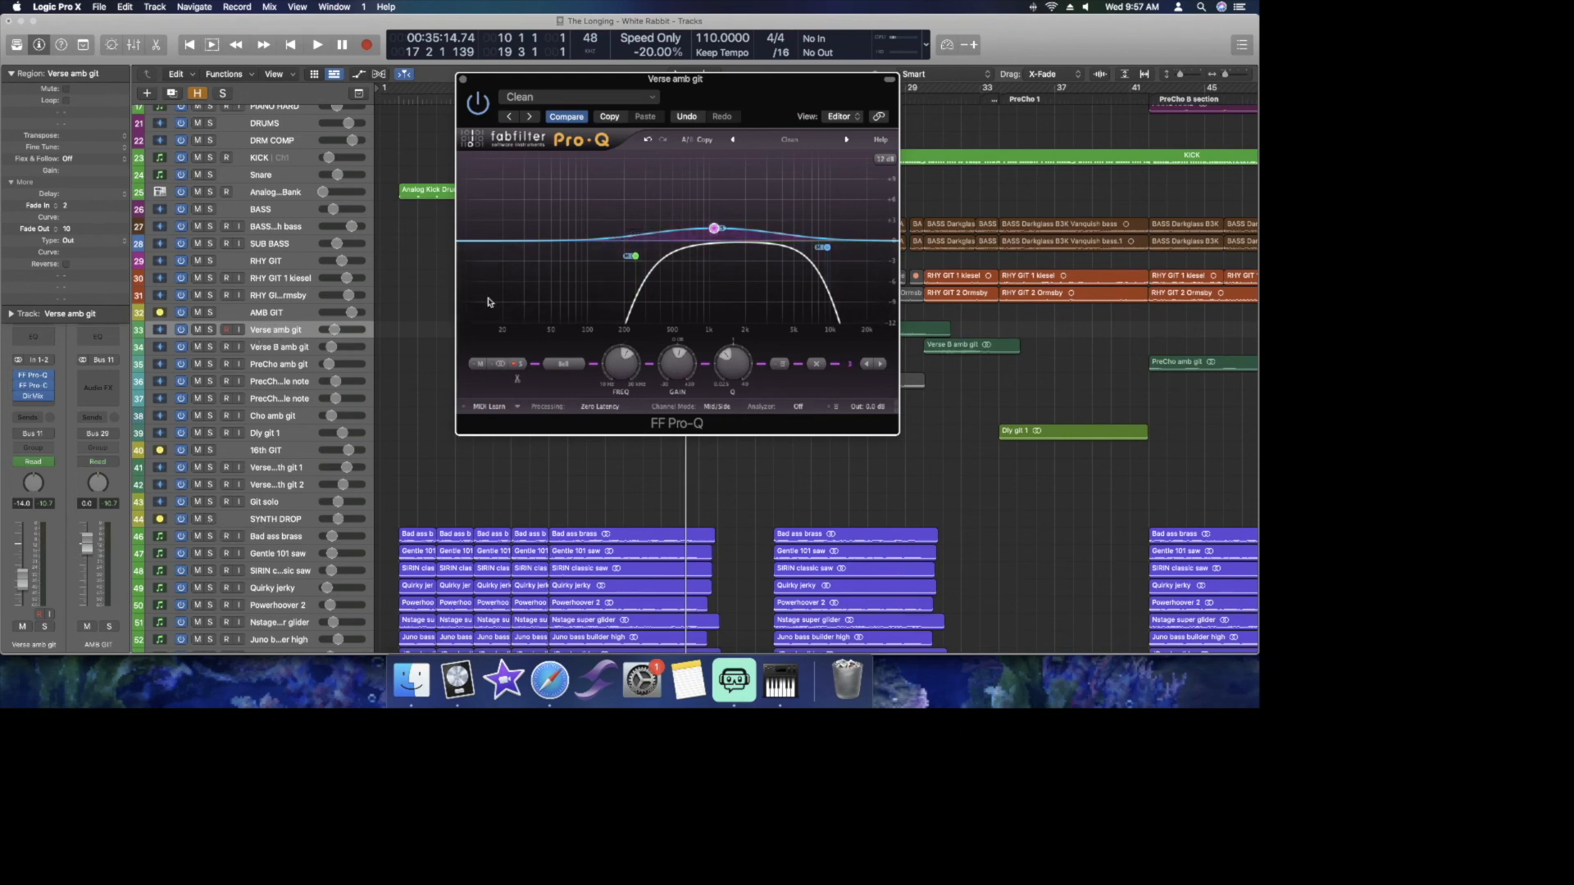
left_click_drag(674, 79, 964, 60)
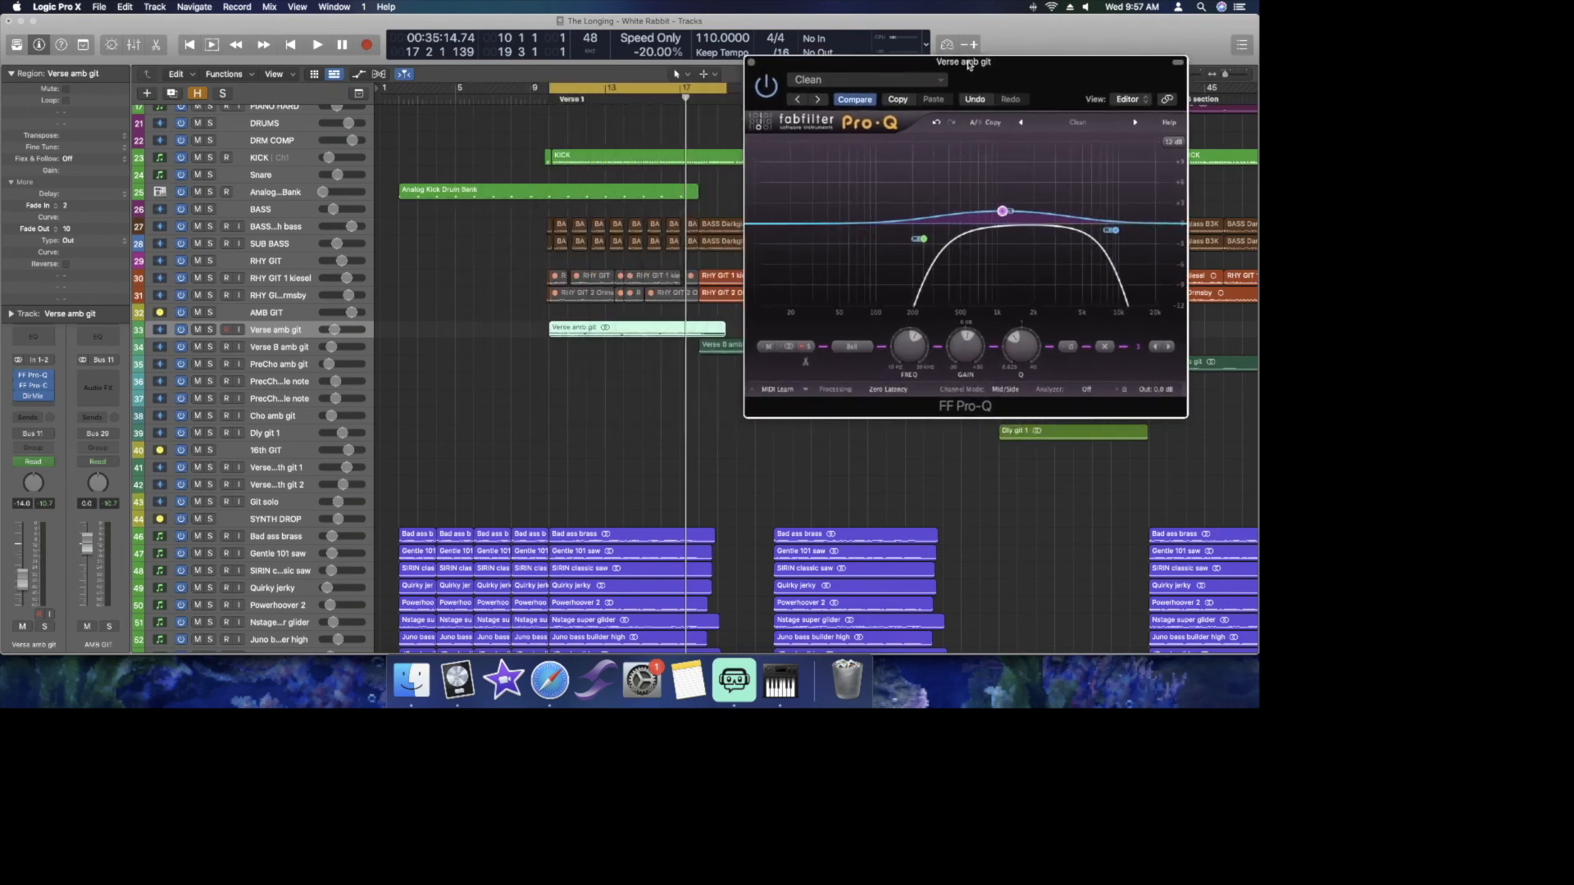